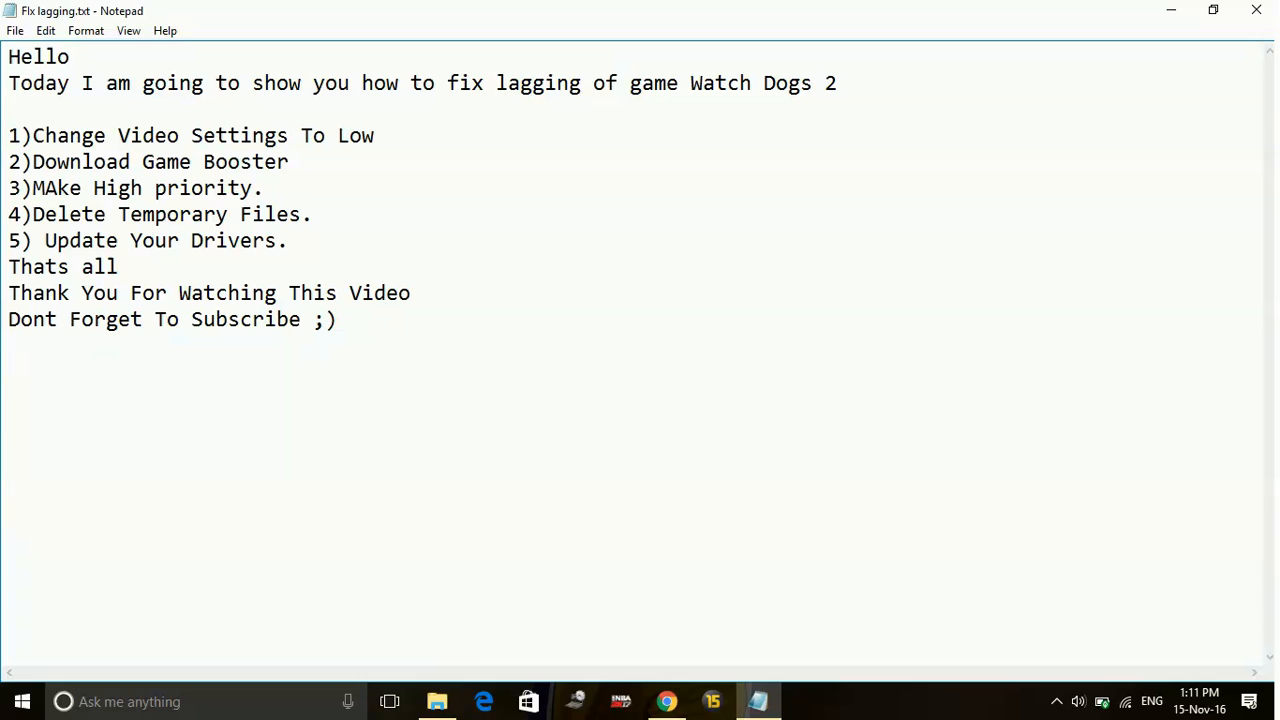
- Highlight the first fix, then select the second, '2)Download Game Booster', in Notepad
{"action": "left_click_drag", "start_coordinate": [9, 135], "coordinate": [290, 135]}
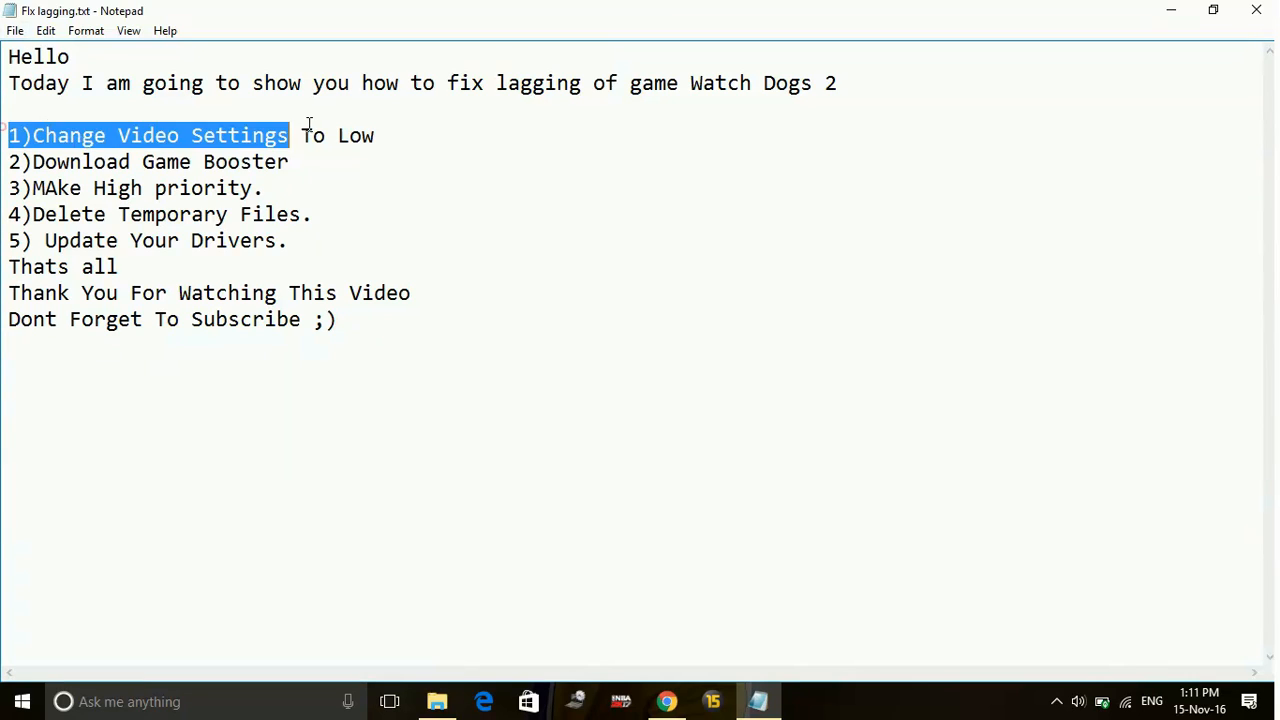
{"action": "left_click", "coordinate": [479, 130]}
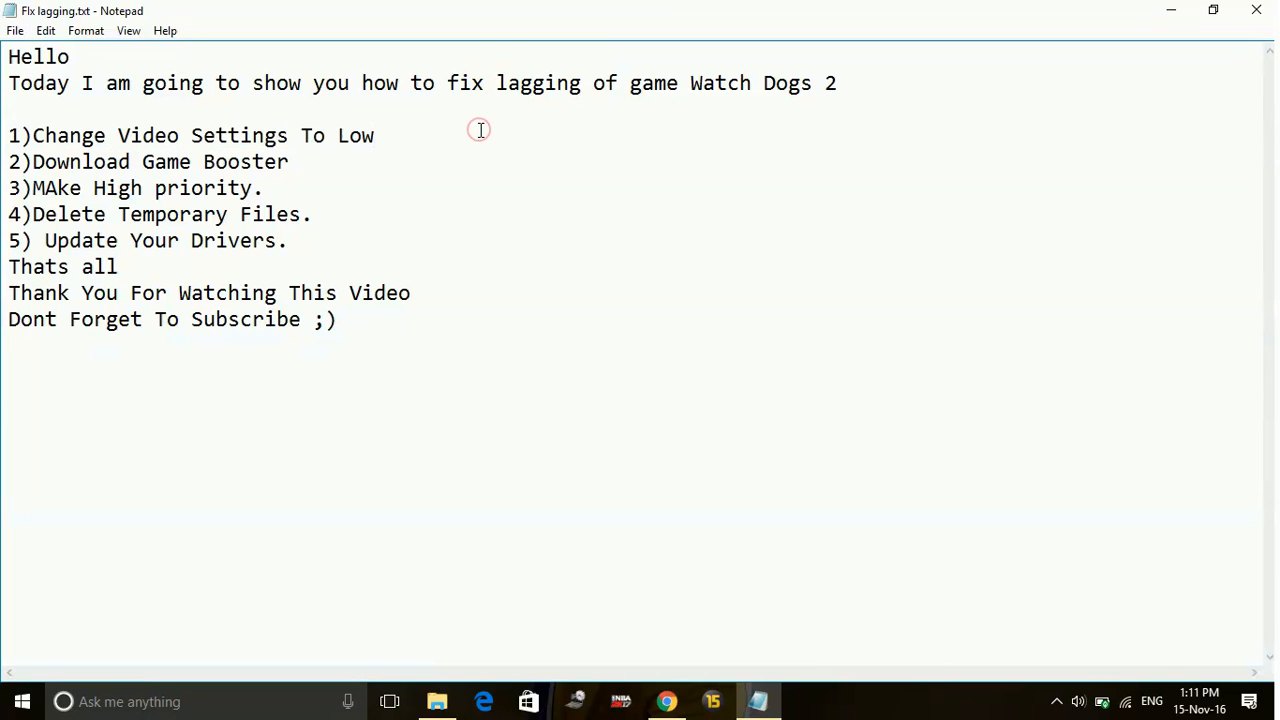
{"action": "left_click", "coordinate": [375, 135]}
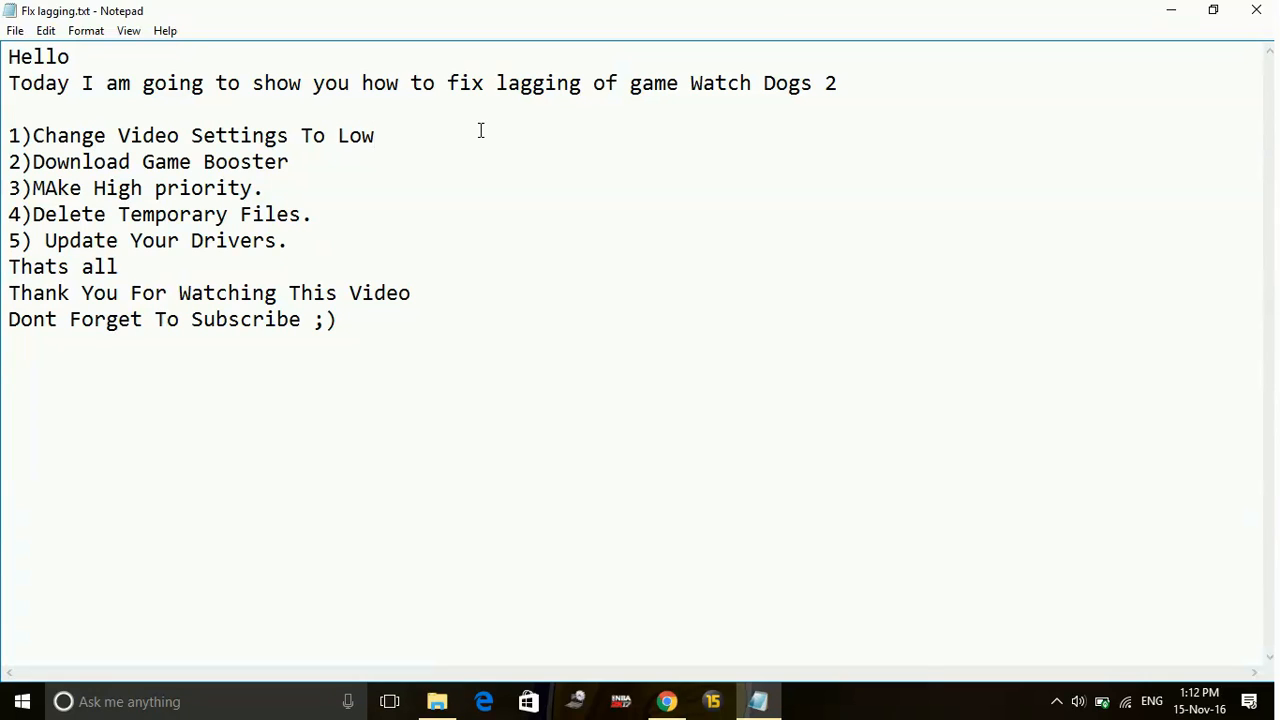
{"action": "left_click", "coordinate": [375, 135]}
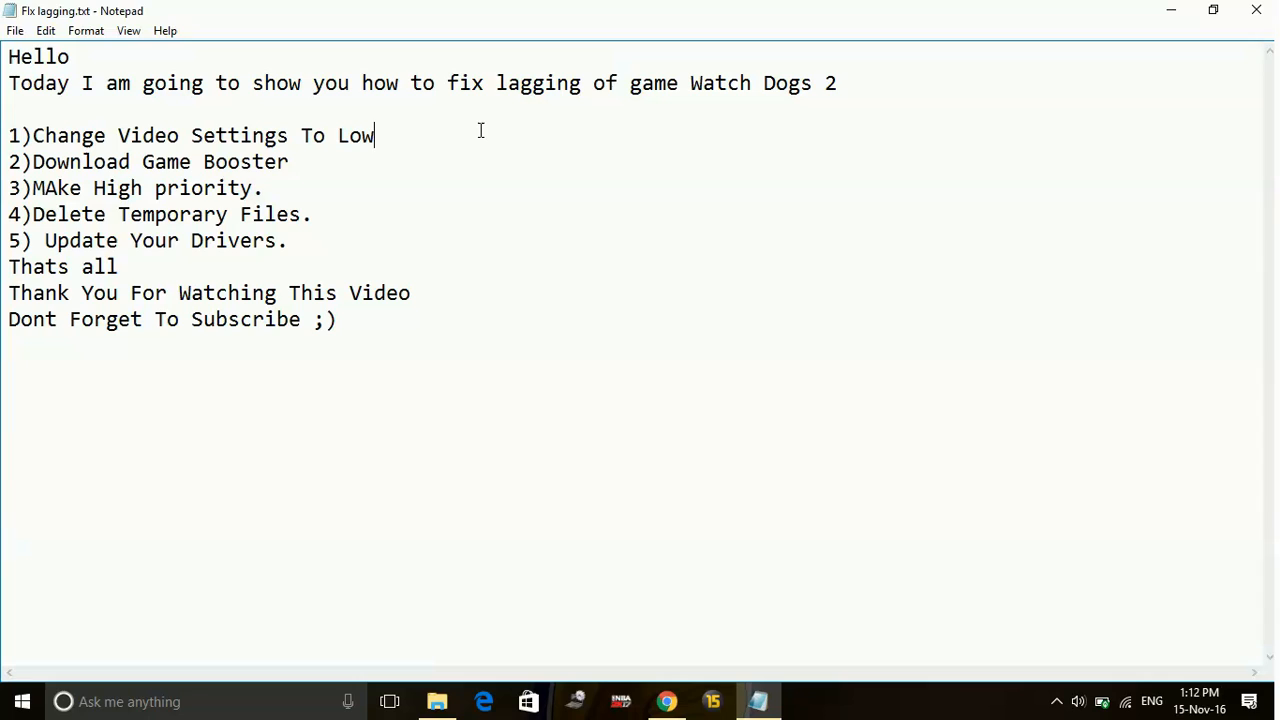
{"action": "mouse_move", "coordinate": [228, 117]}
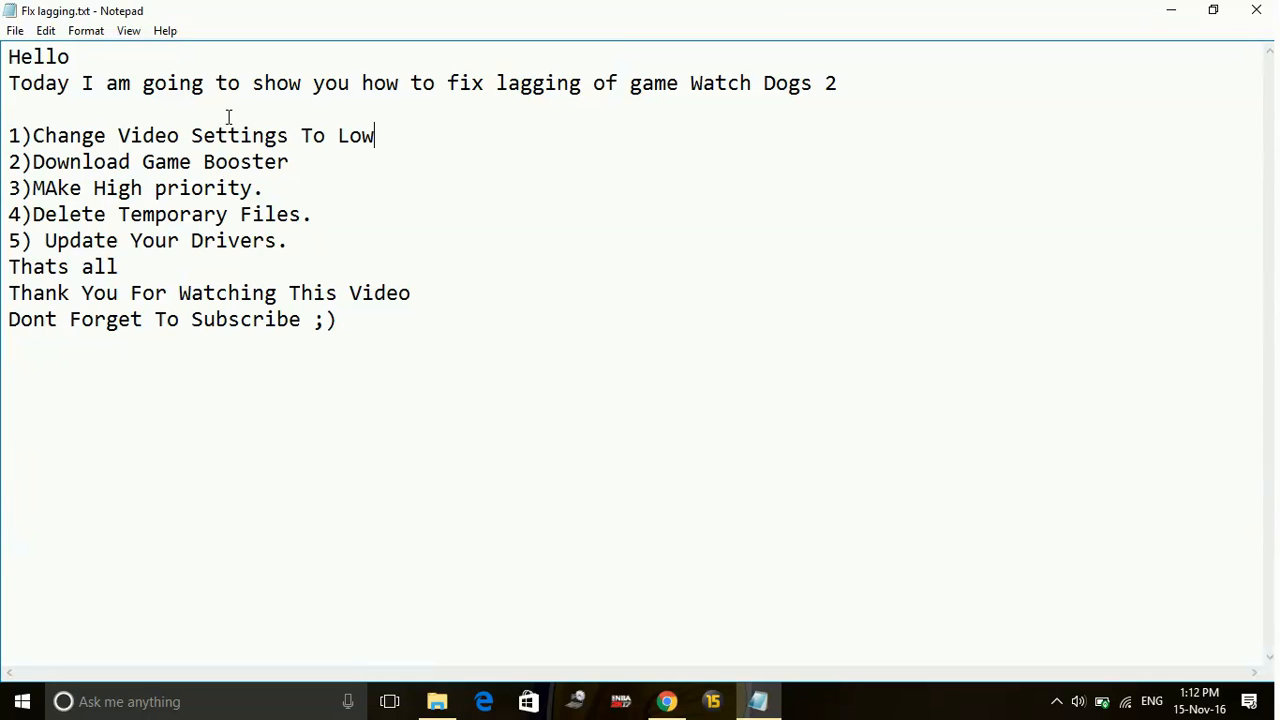
{"action": "mouse_move", "coordinate": [213, 142]}
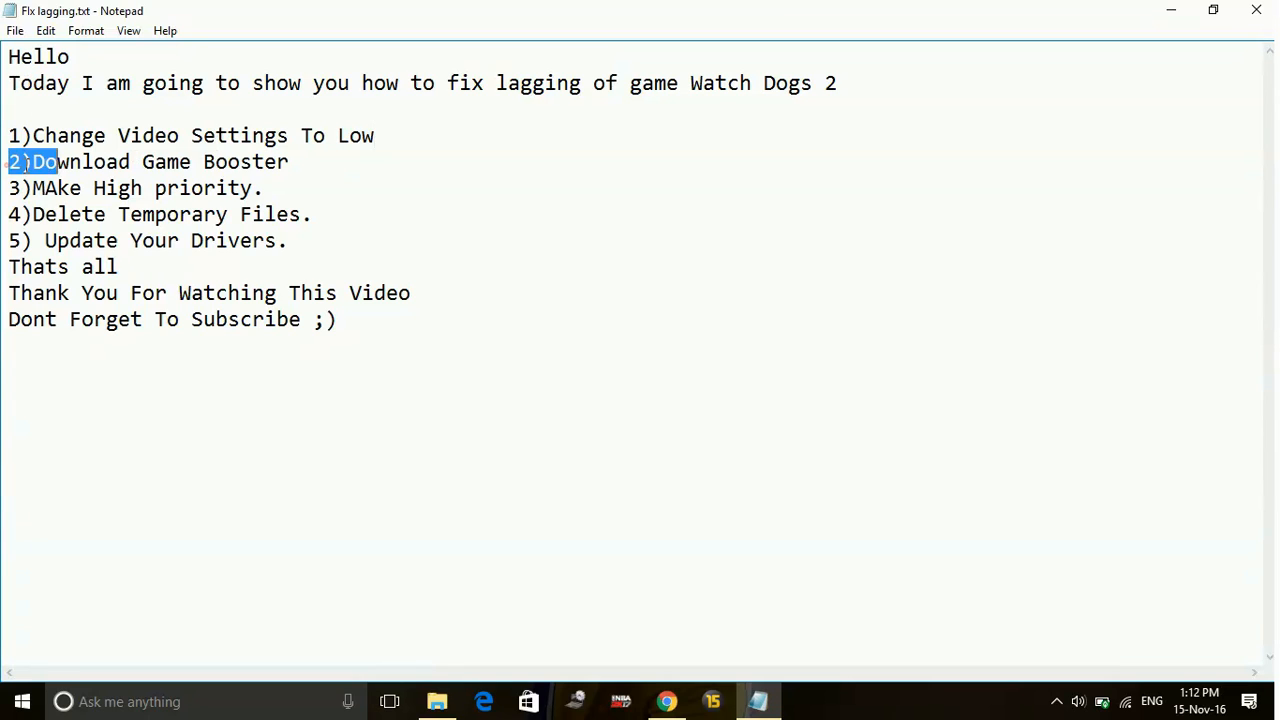
{"action": "double_click", "coordinate": [150, 161]}
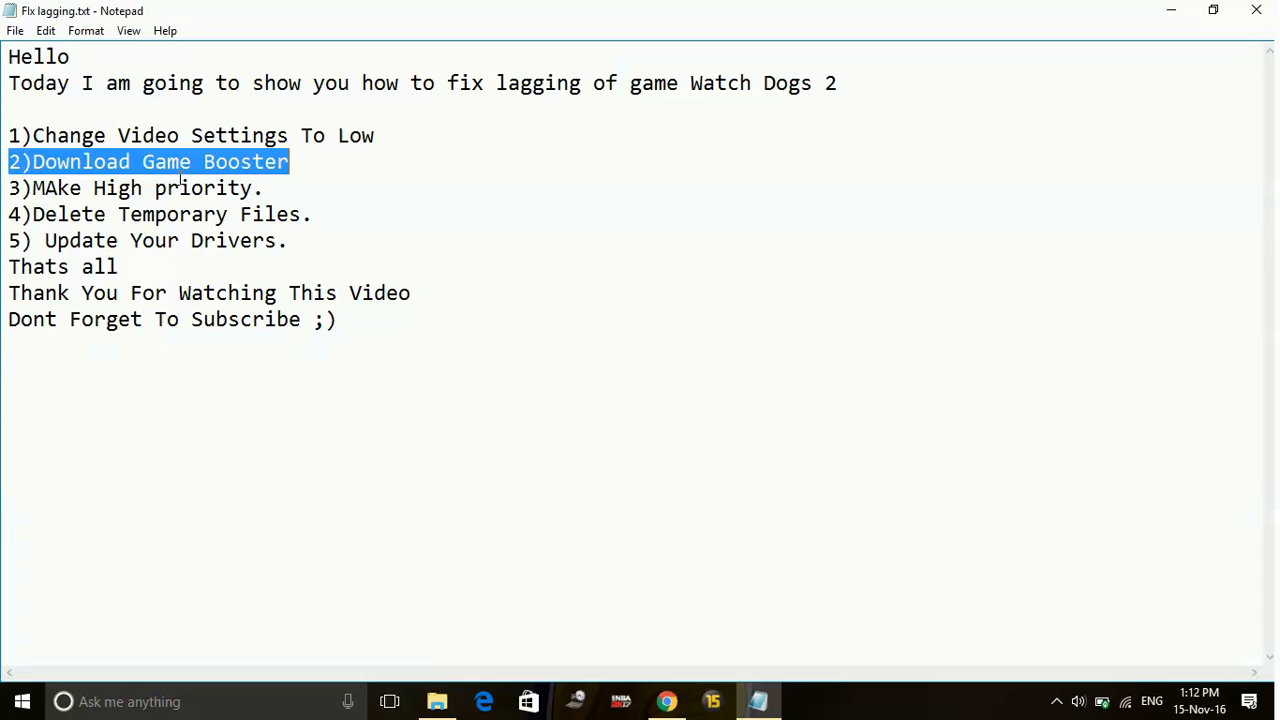
{"action": "left_click", "coordinate": [721, 267]}
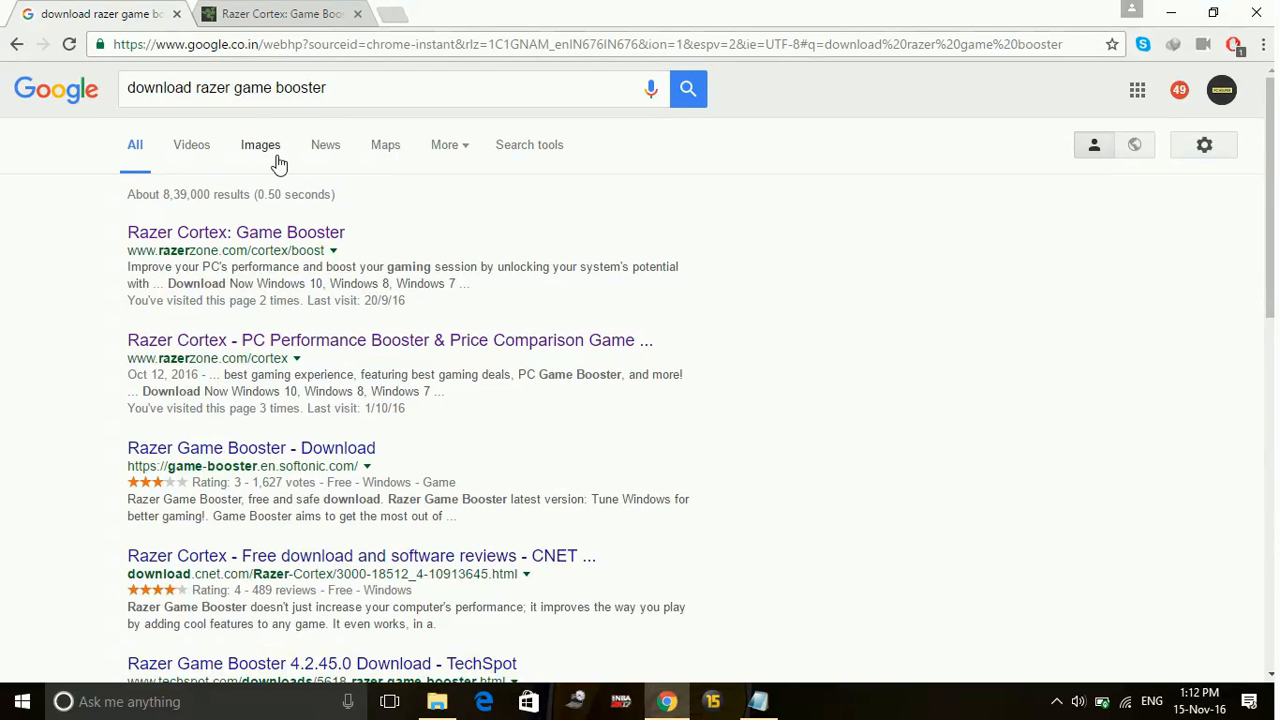
{"action": "mouse_move", "coordinate": [205, 240]}
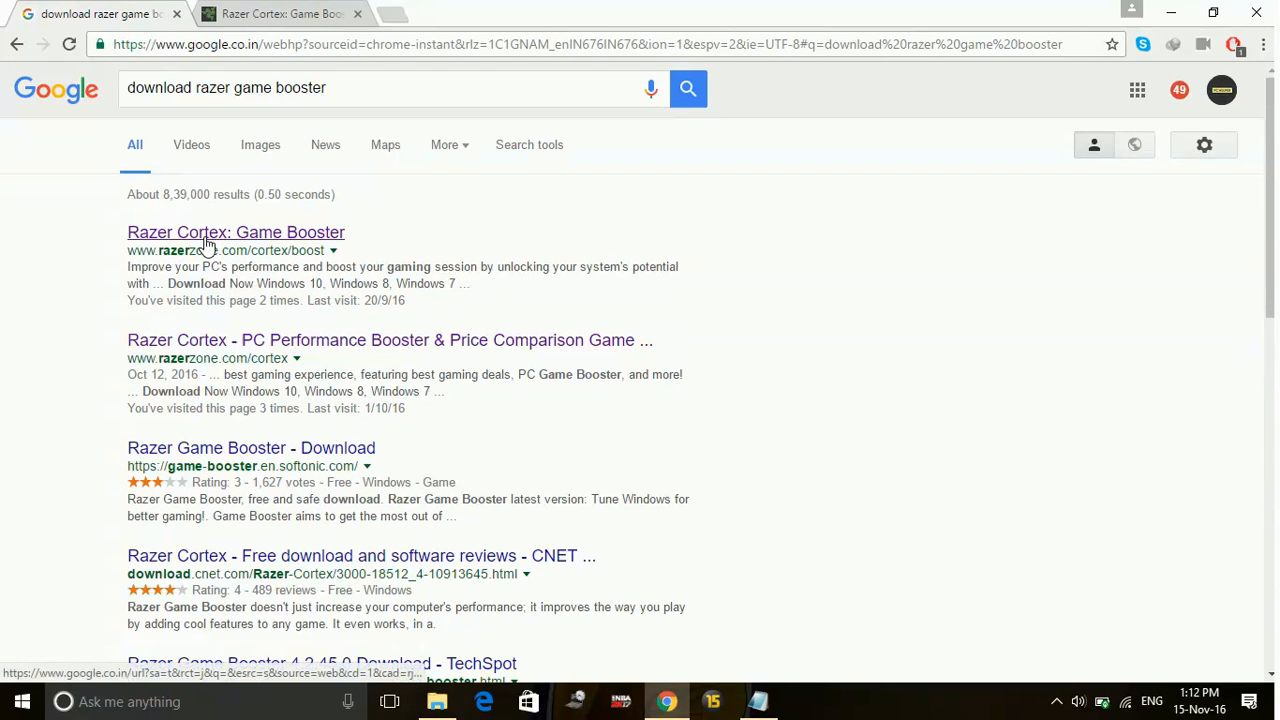
- On the Razer Cortex: Game Booster site, request the installer via DOWNLOAD NOW, then cancel saving
{"action": "left_click", "coordinate": [235, 232]}
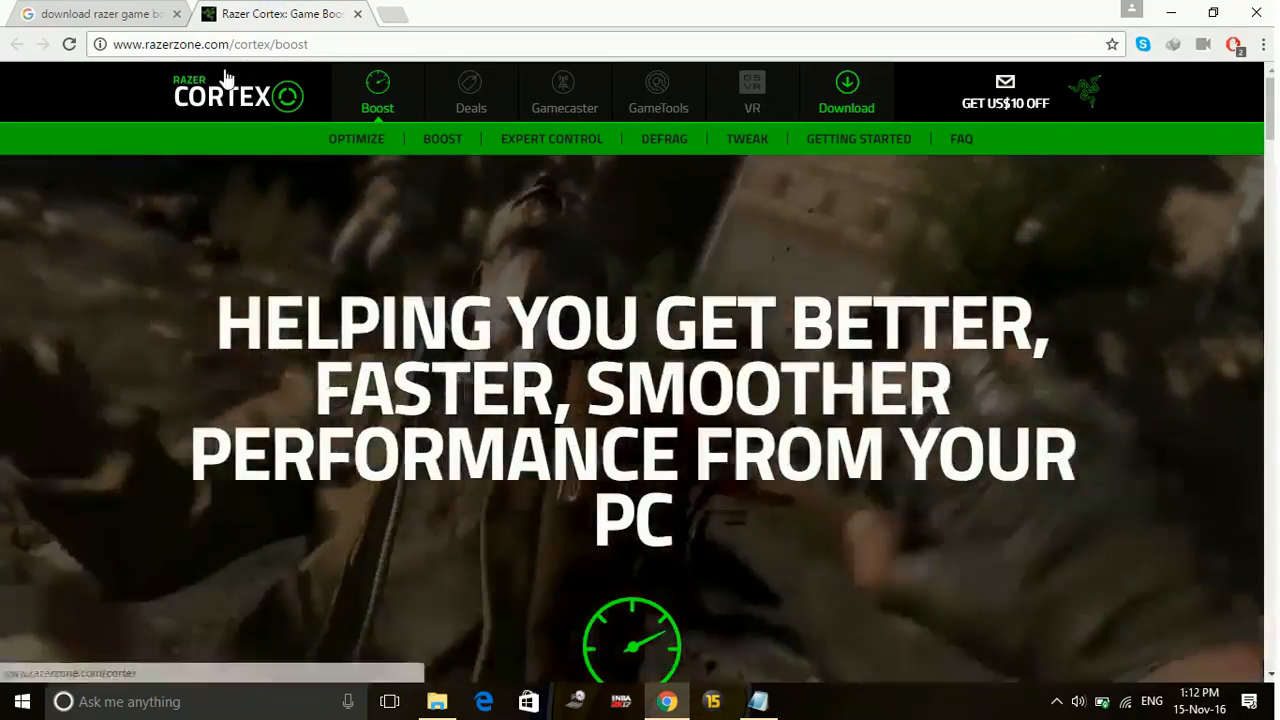
{"action": "scroll", "scroll_direction": "down", "scroll_amount": 3}
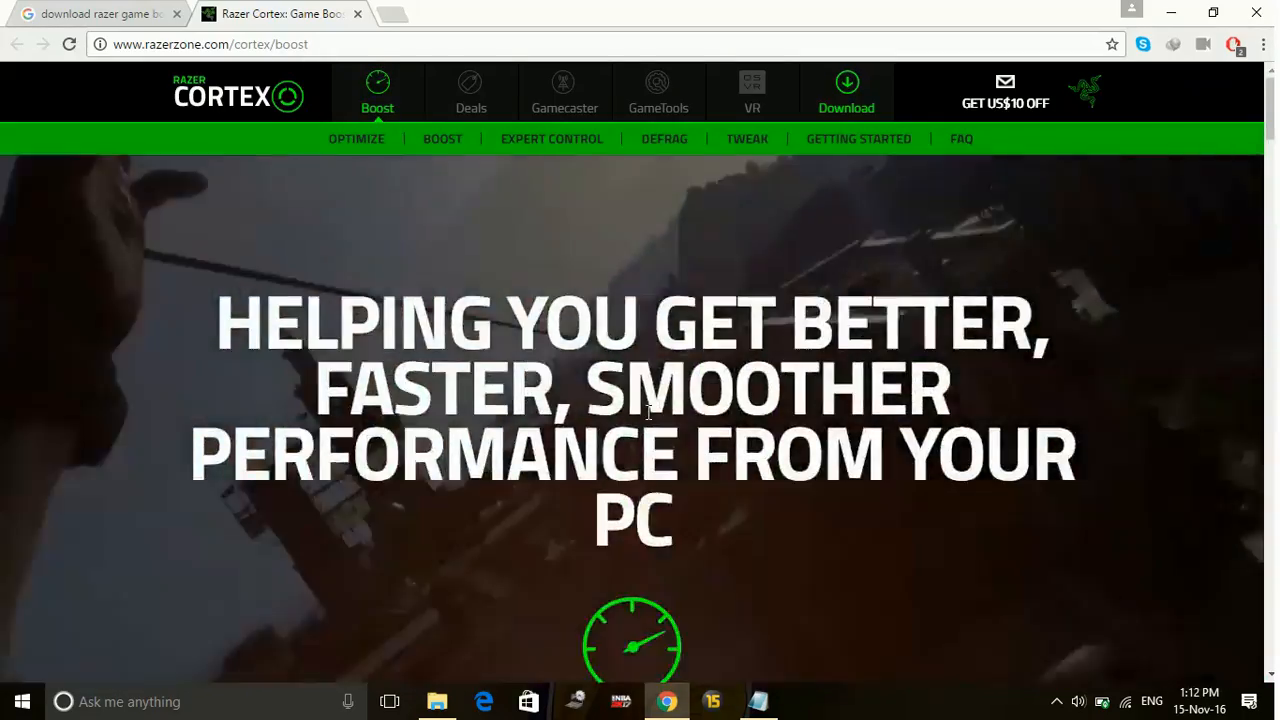
{"action": "scroll", "scroll_direction": "down", "scroll_amount": 3}
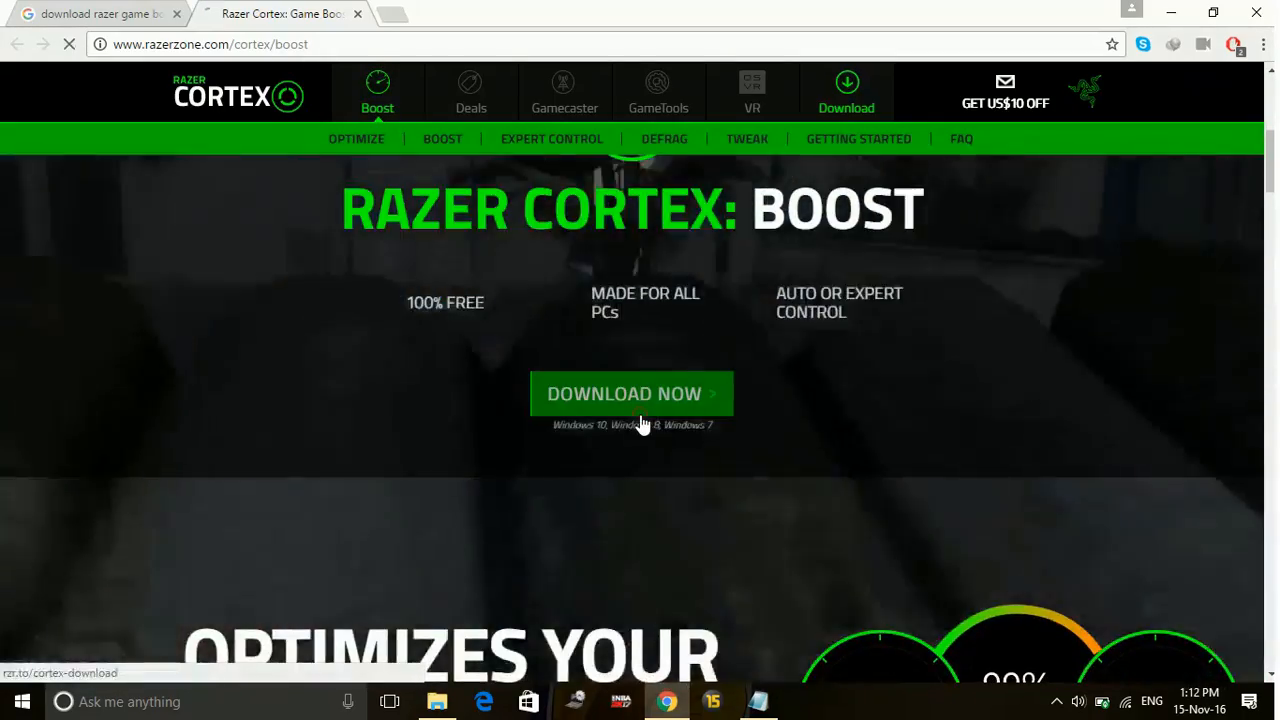
{"action": "left_click", "coordinate": [633, 393]}
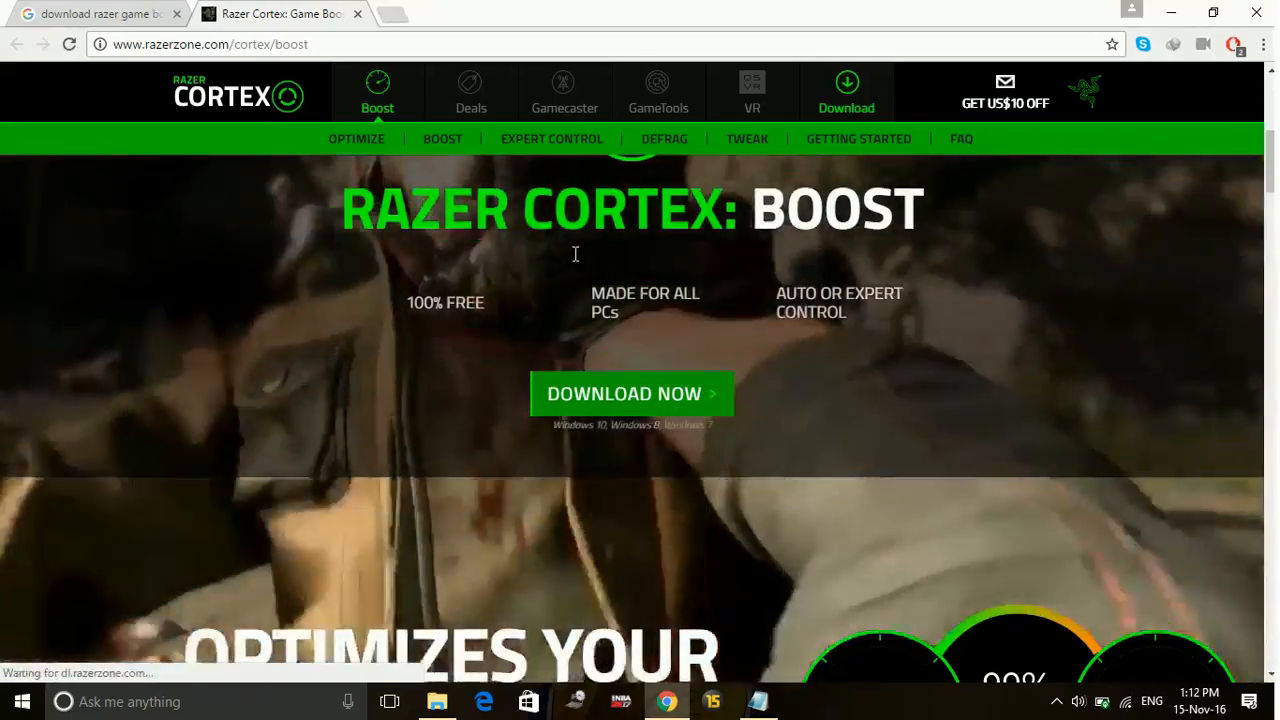
{"action": "left_click", "coordinate": [632, 393]}
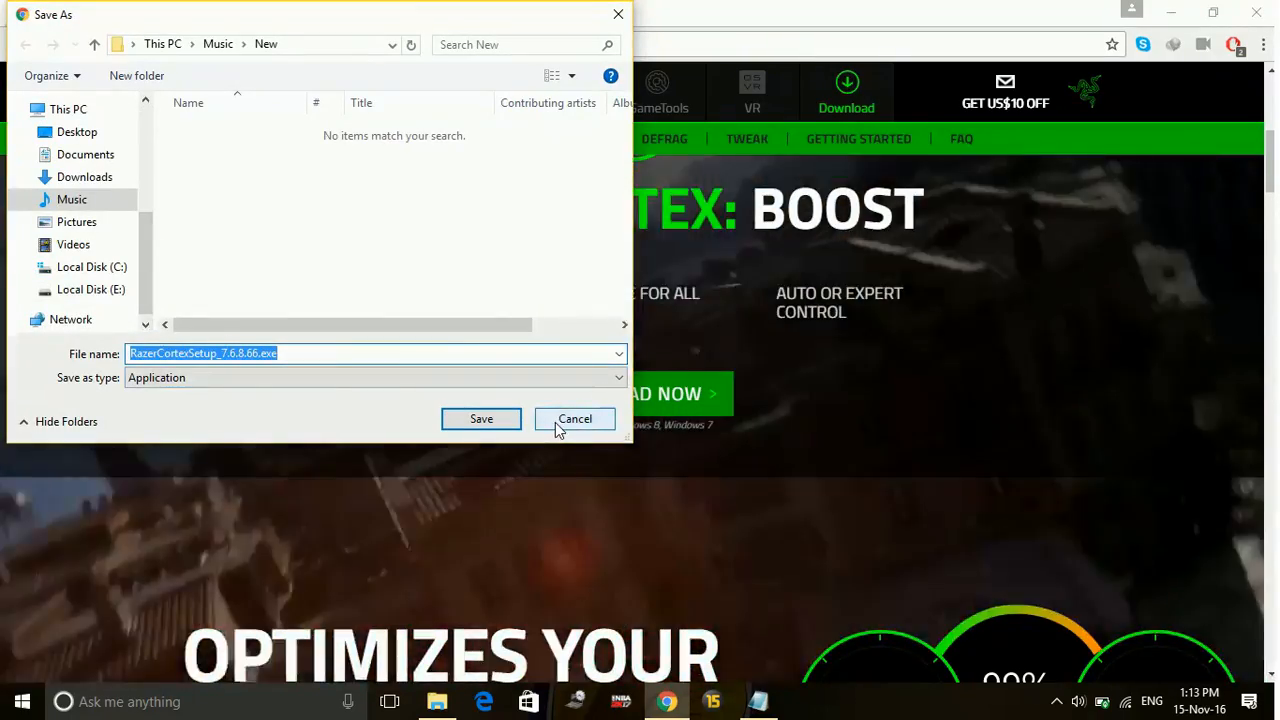
{"action": "left_click", "coordinate": [575, 418]}
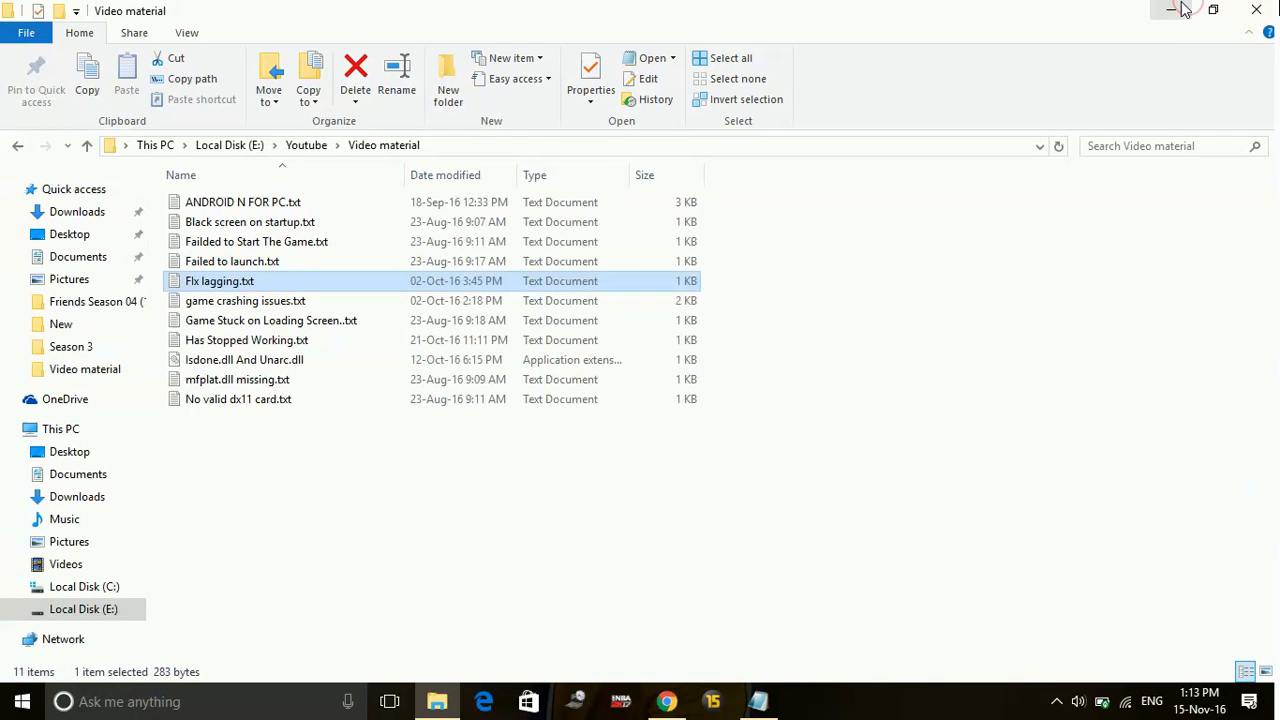
- Minimize the Video material folder and select '3)MAke High priority.' in Notepad
{"action": "left_click", "coordinate": [1170, 9]}
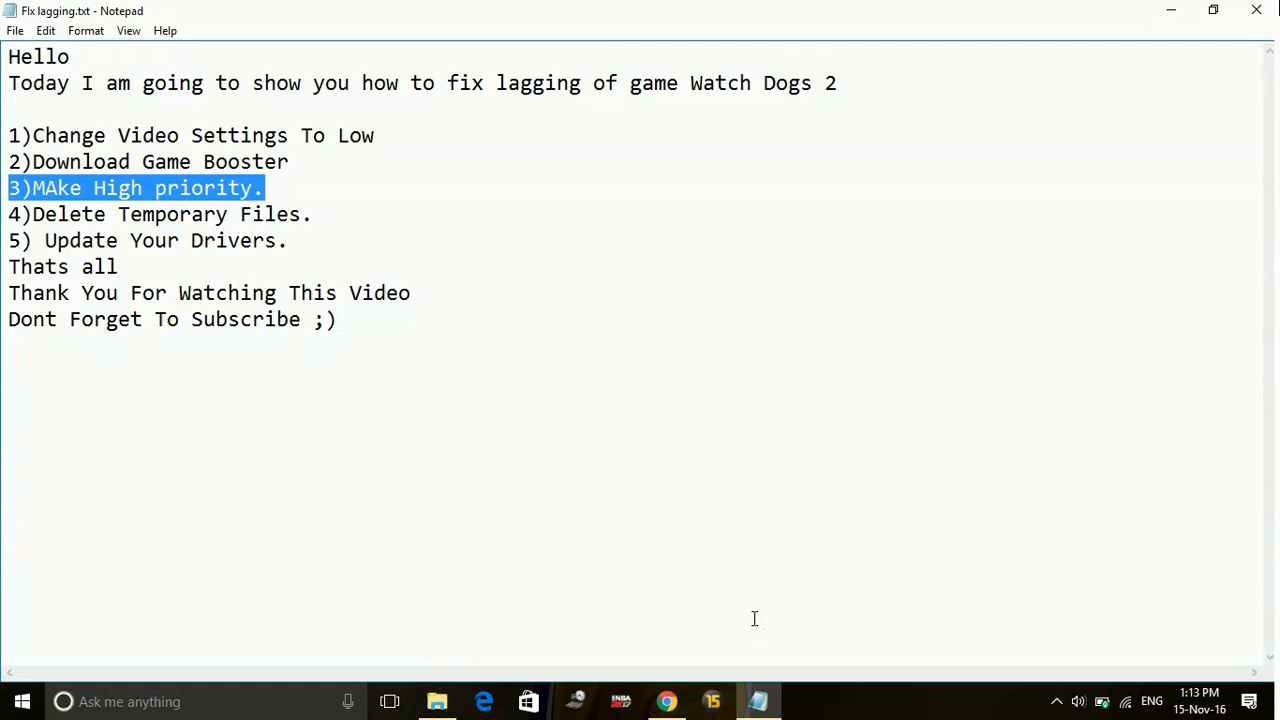
{"action": "mouse_move", "coordinate": [390, 447]}
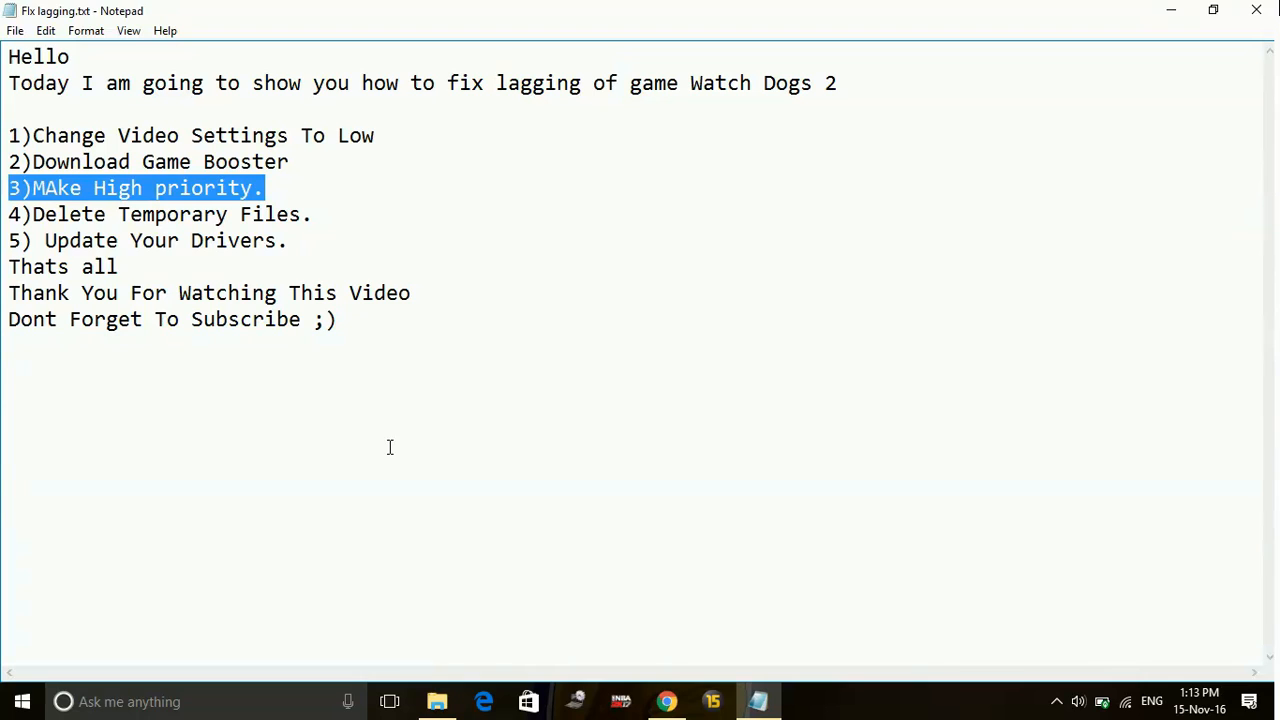
{"action": "left_click", "coordinate": [453, 240]}
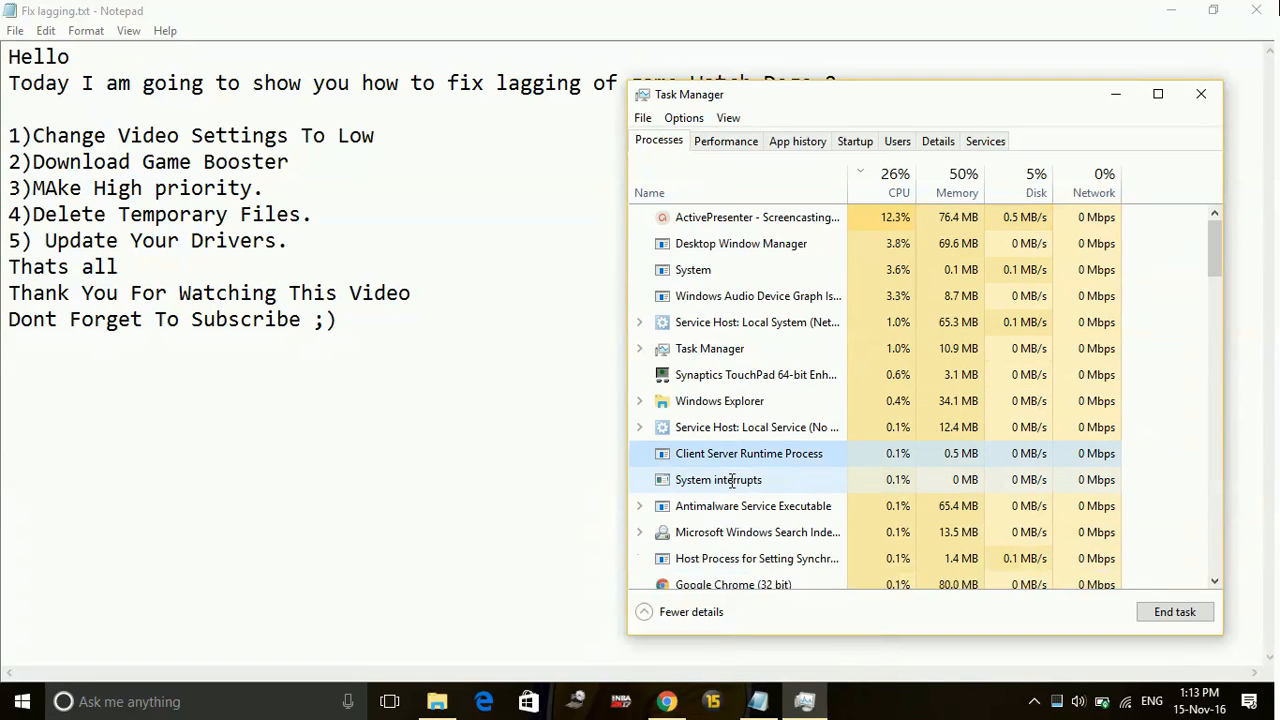
- Open the chrome.exe process actions in Task Manager's details, then close Task Manager
{"action": "scroll", "scroll_direction": "down", "scroll_amount": 3}
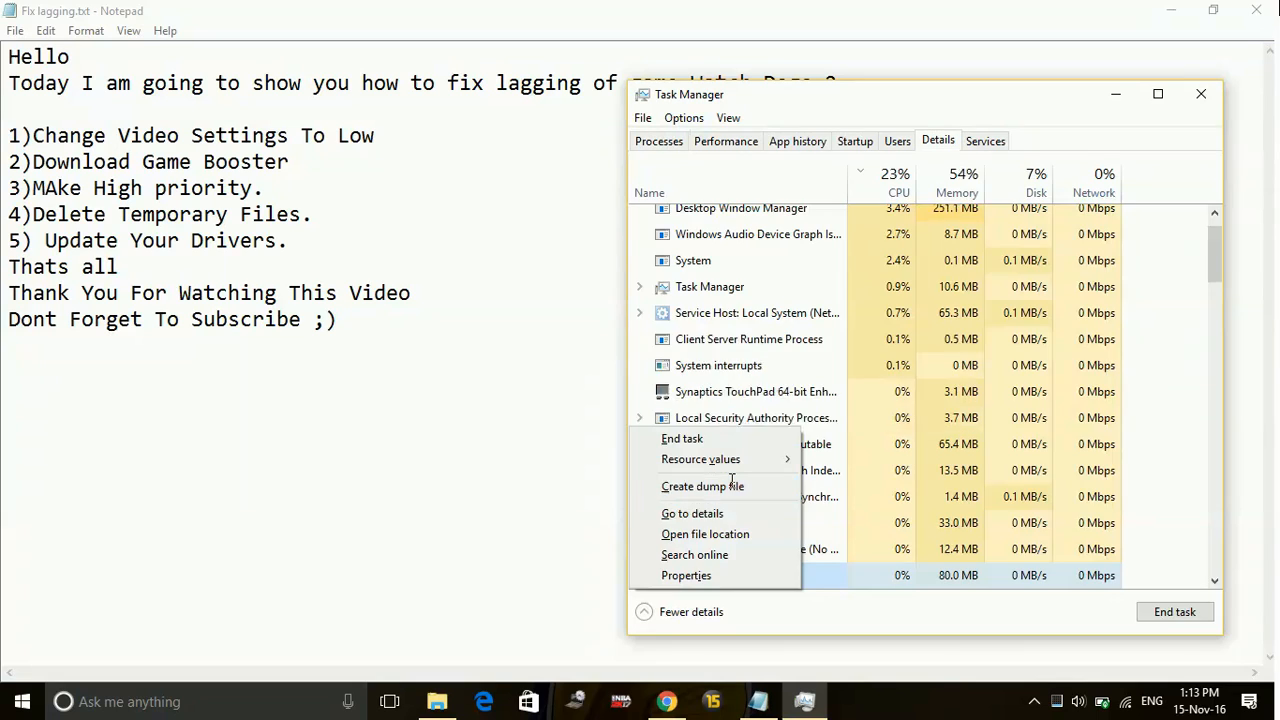
{"action": "left_click", "coordinate": [692, 513]}
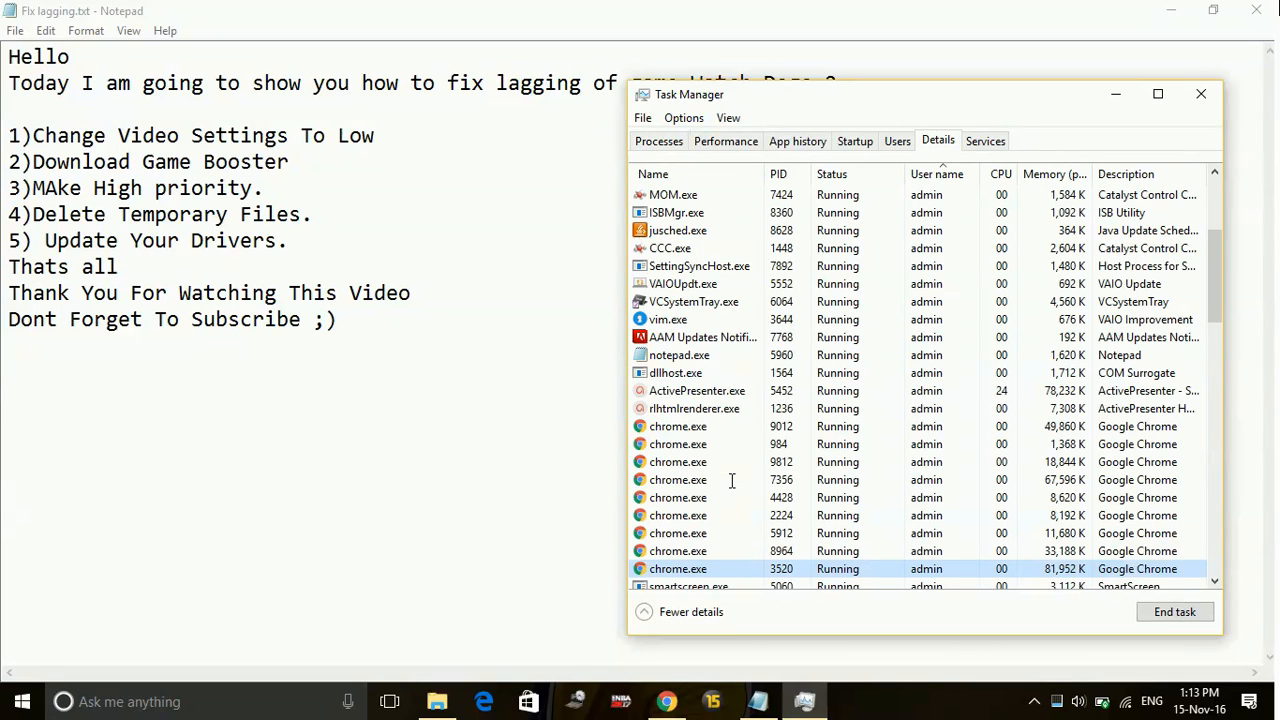
{"action": "right_click", "coordinate": [678, 568]}
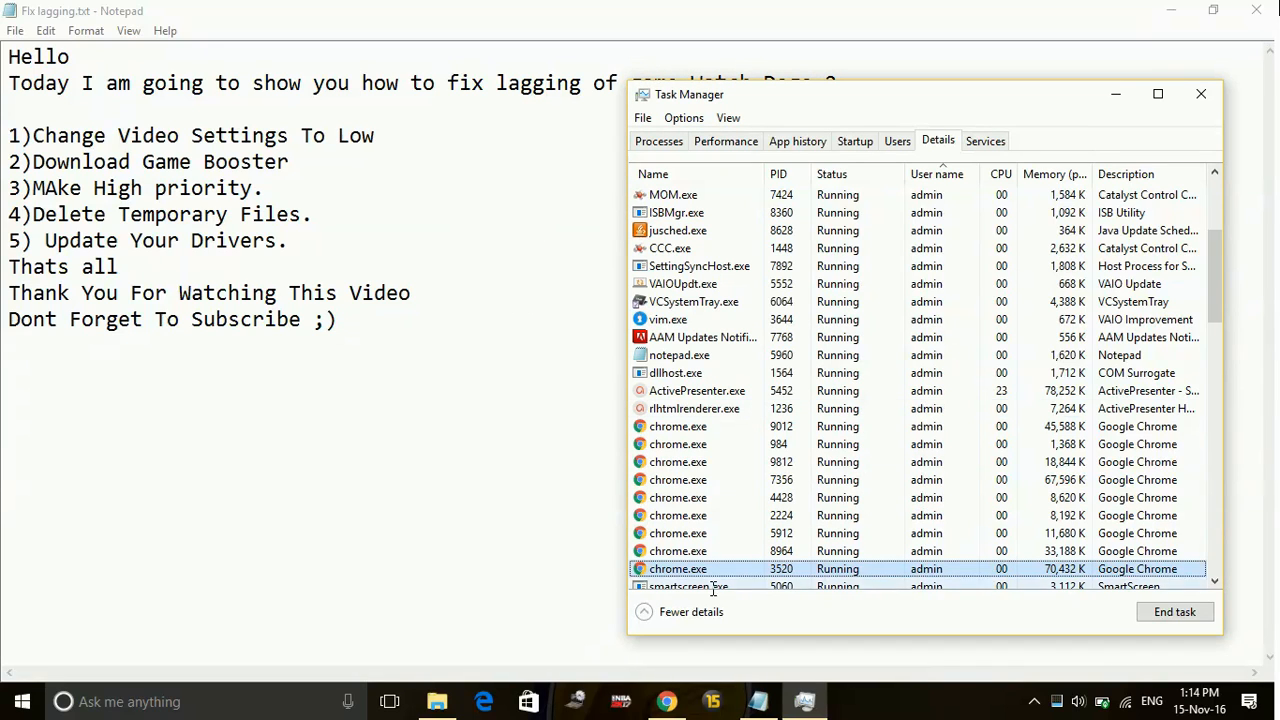
{"action": "left_click", "coordinate": [1201, 93]}
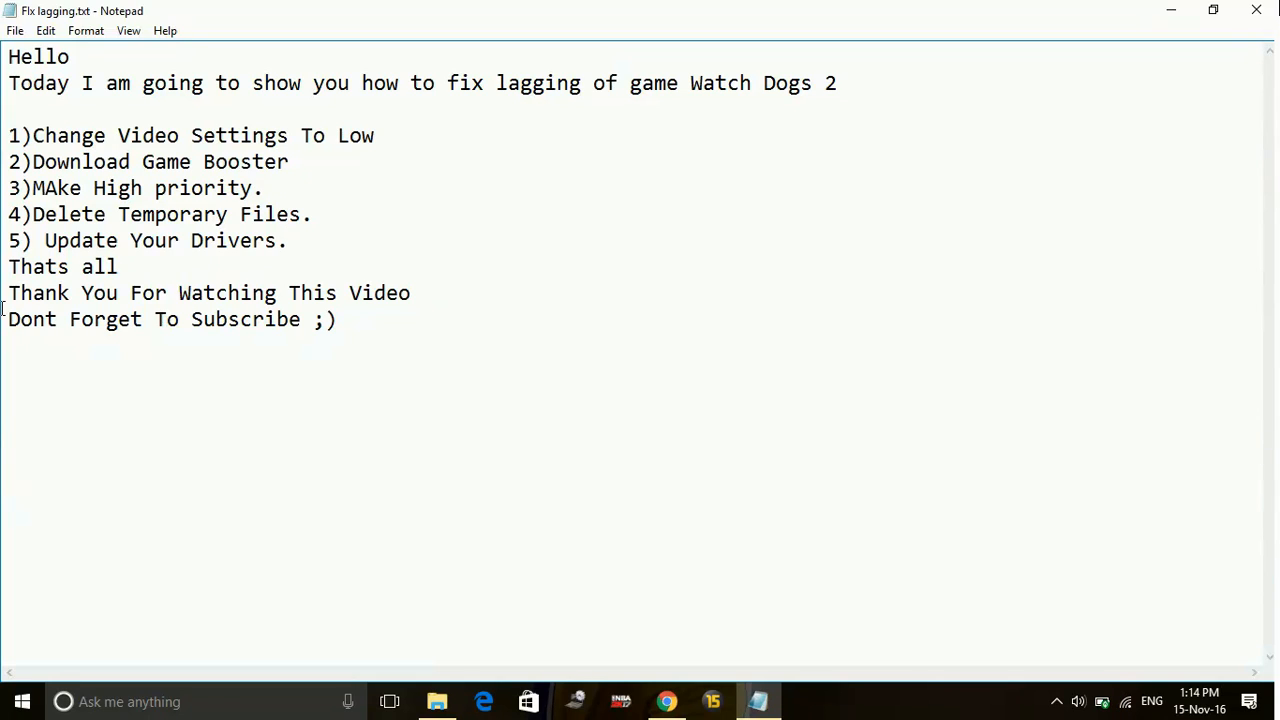
- Delete all items in C:\Windows\Temp, granting administrator permission for every item
{"action": "left_click", "coordinate": [290, 240]}
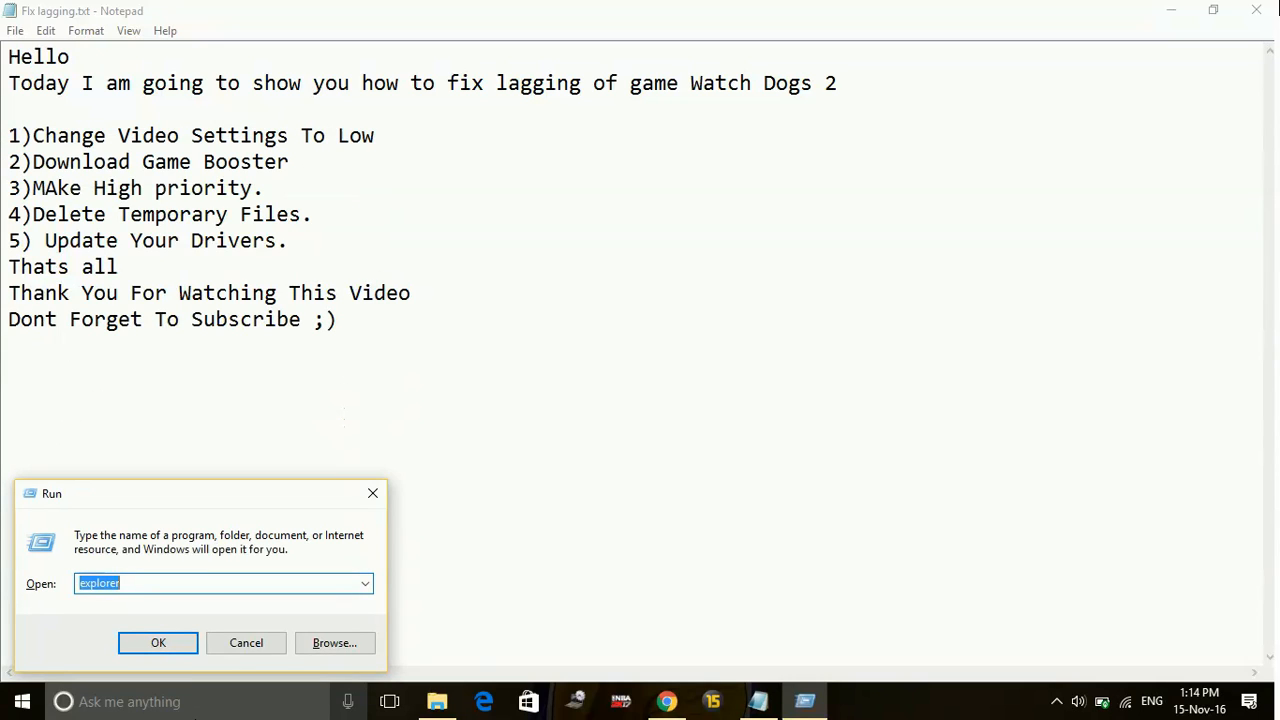
{"action": "type", "text": "tre"}
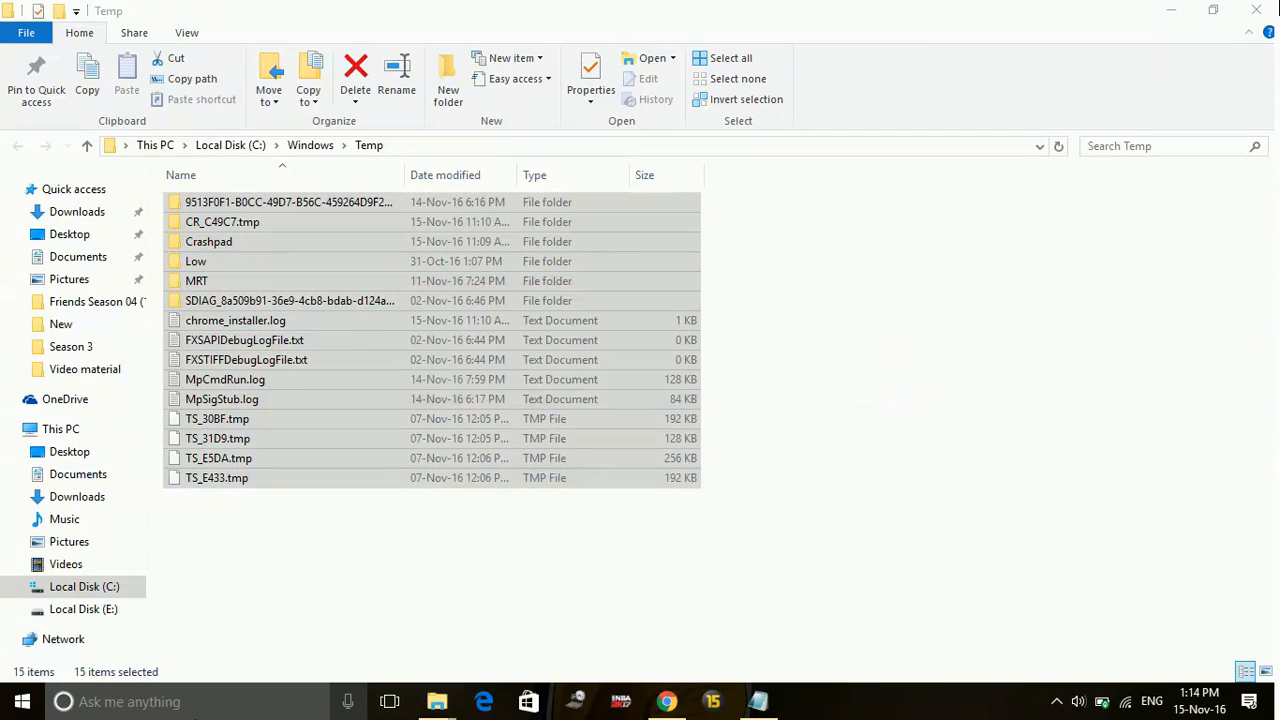
{"action": "left_click", "coordinate": [355, 75]}
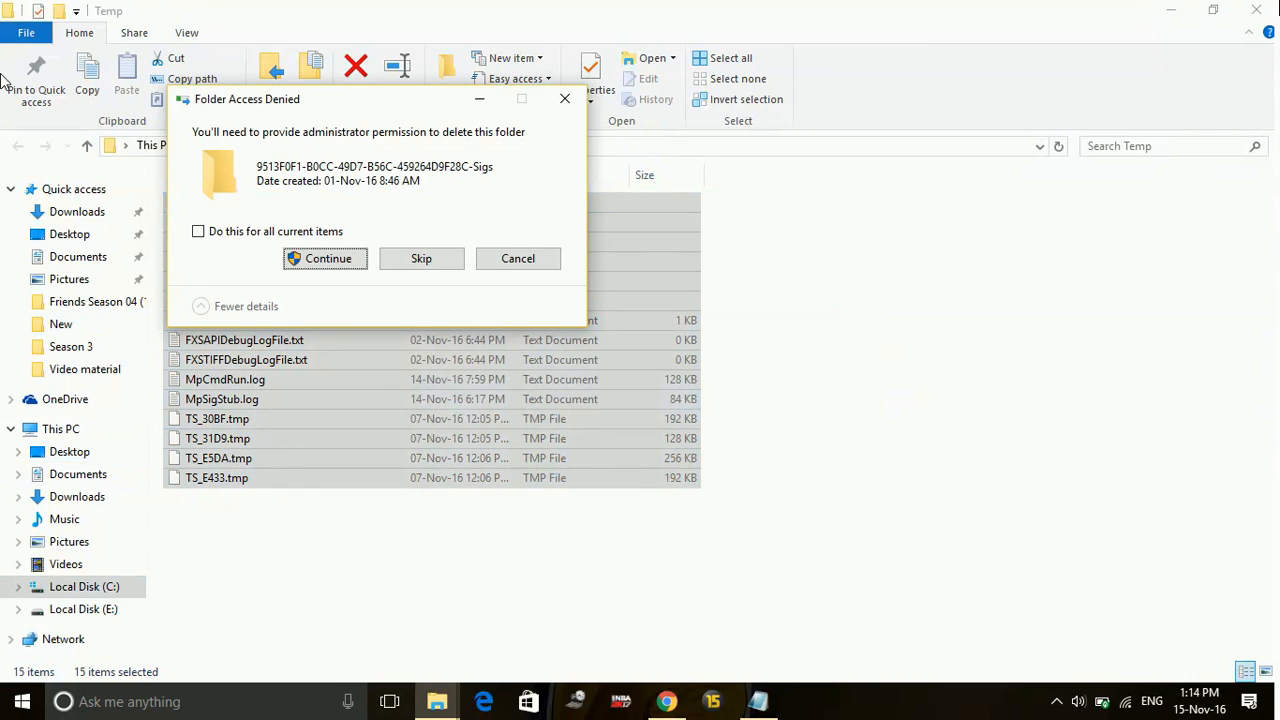
{"action": "left_click", "coordinate": [198, 231]}
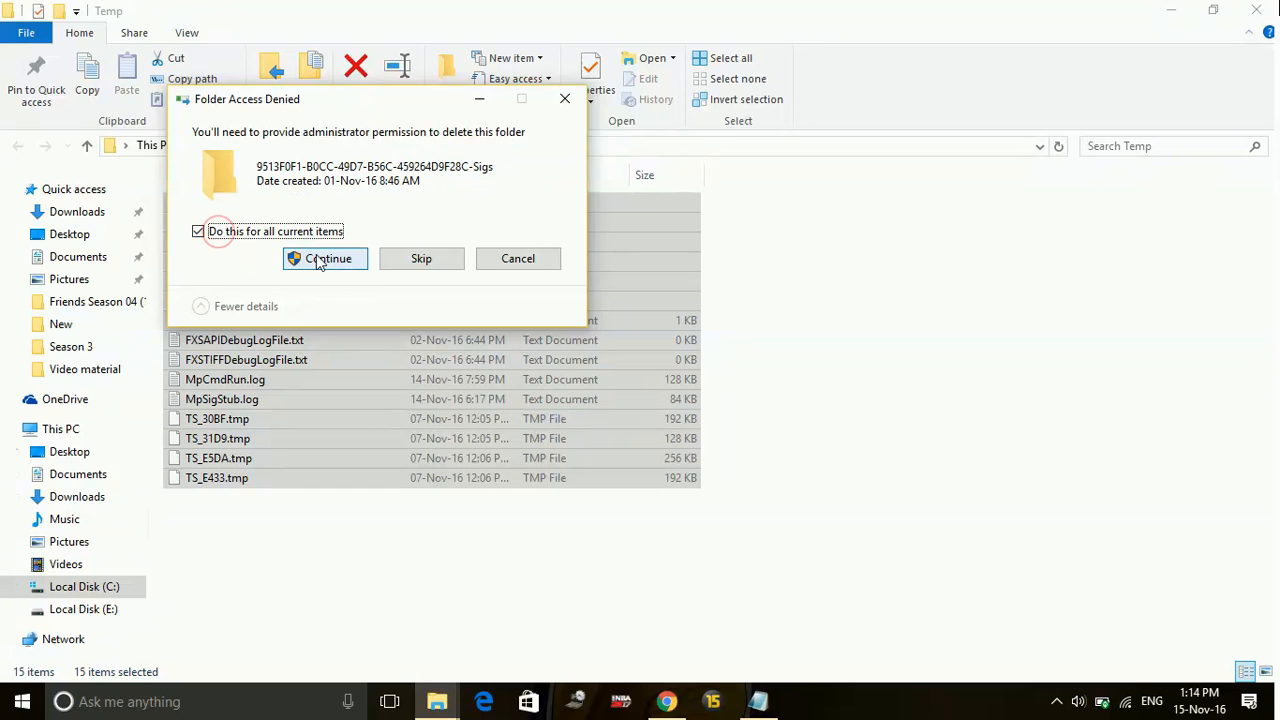
{"action": "left_click", "coordinate": [325, 258]}
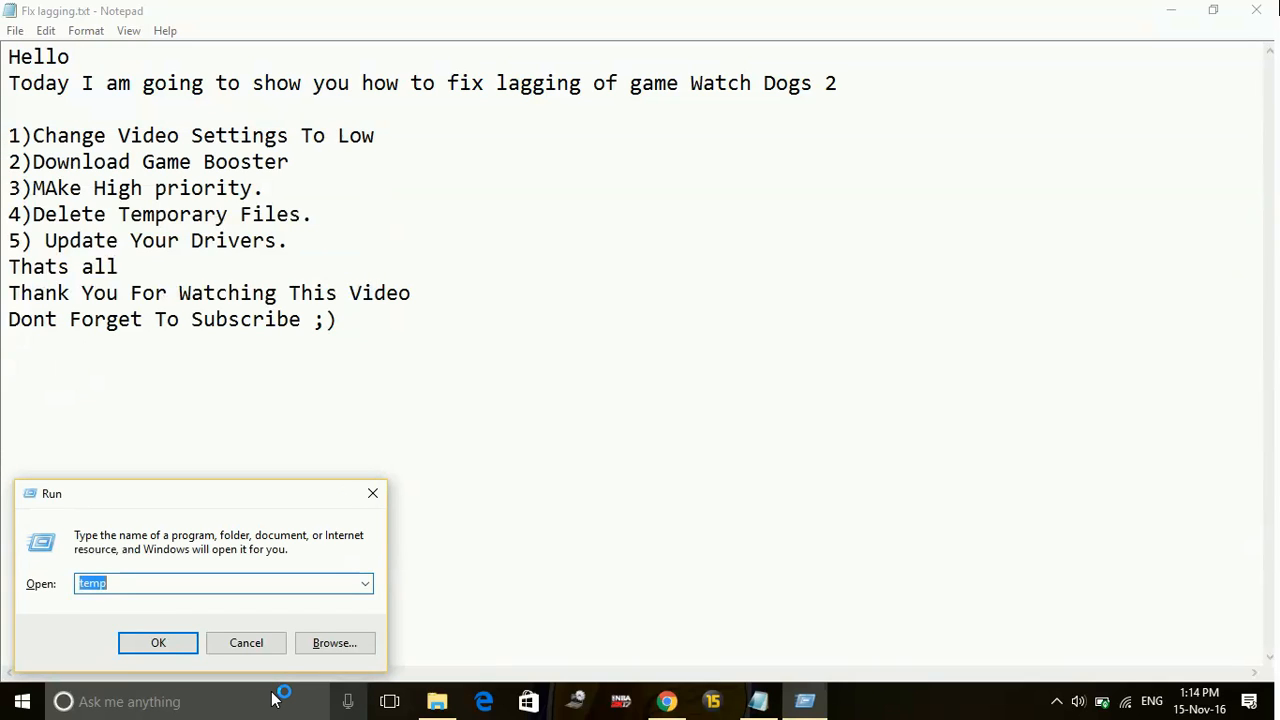
- Delete all 76 items in %temp%, skipping every file still in use by Chrome
{"action": "type", "text": "%tem"}
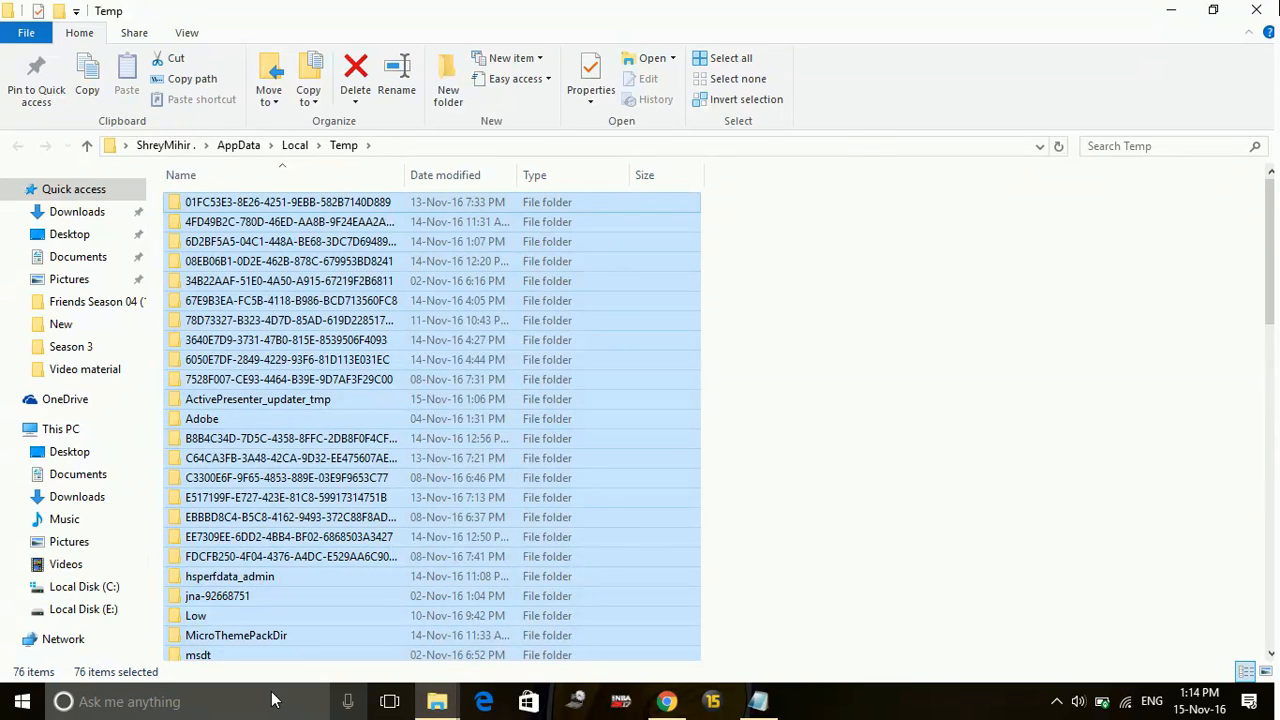
{"action": "left_click", "coordinate": [355, 75]}
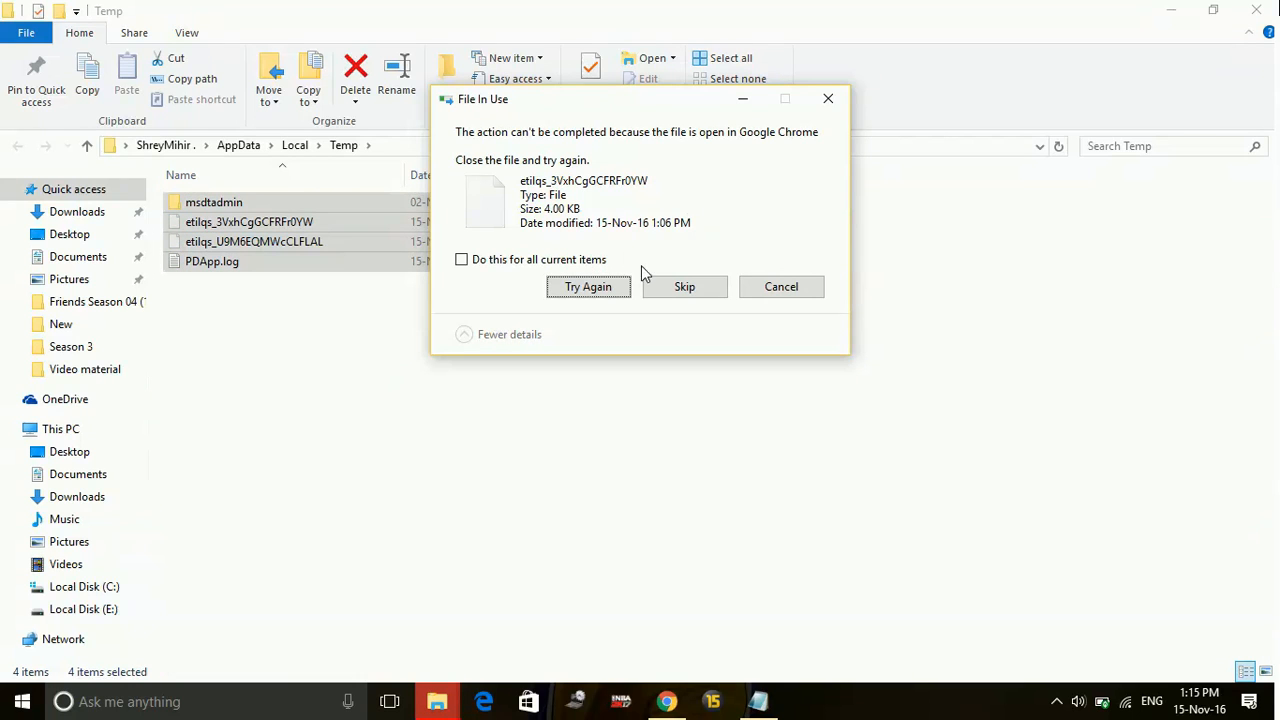
{"action": "left_click", "coordinate": [461, 259]}
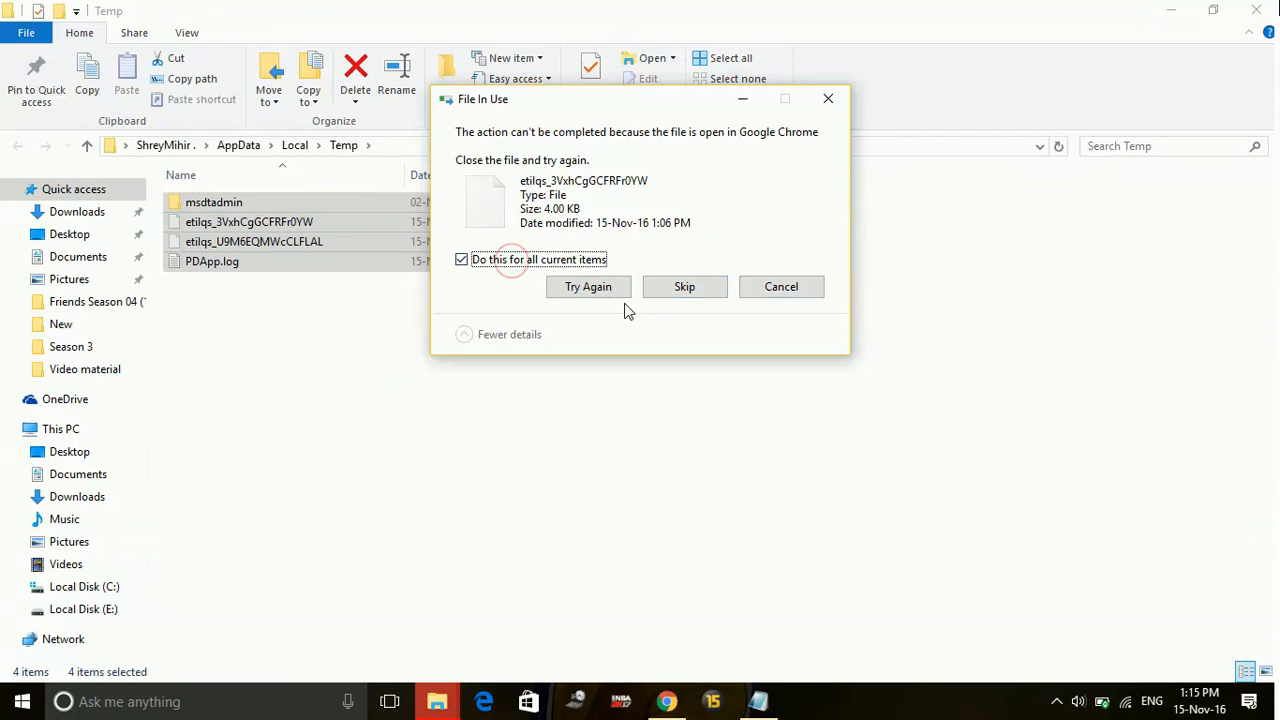
{"action": "left_click", "coordinate": [684, 286]}
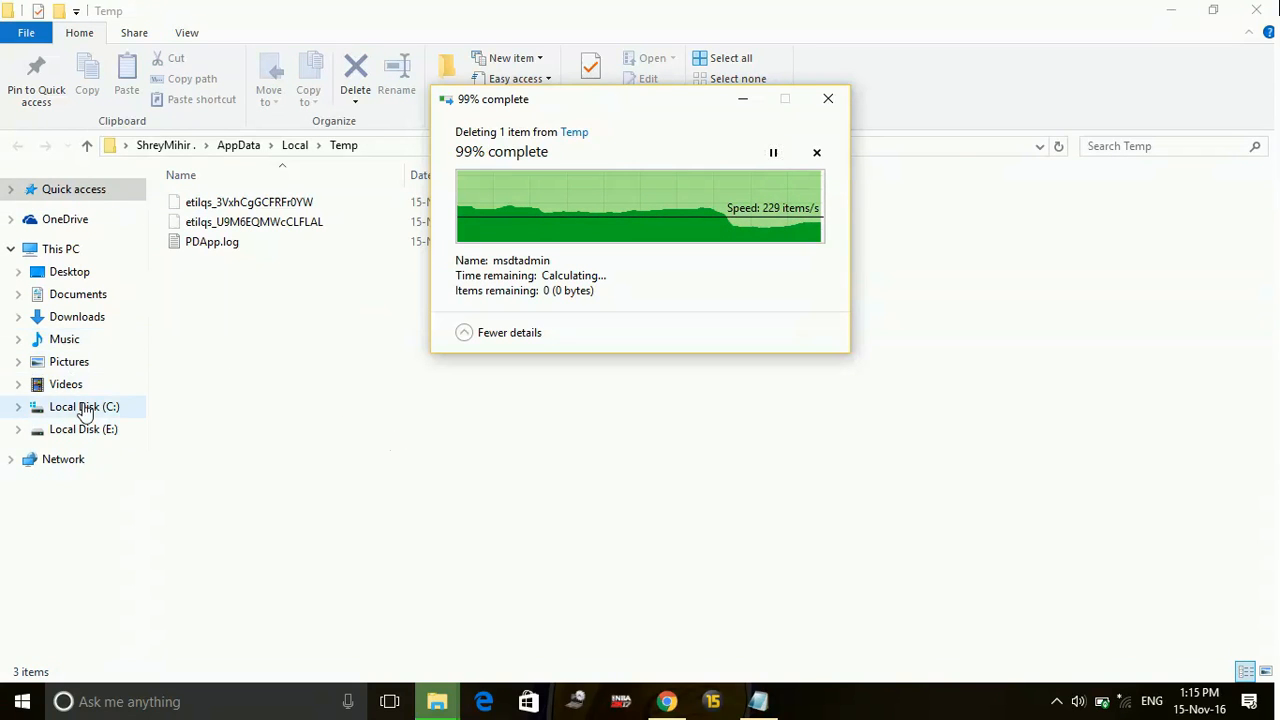
- Open C:\Windows\Prefetch, granting permanent access to the folder
{"action": "left_click", "coordinate": [84, 406]}
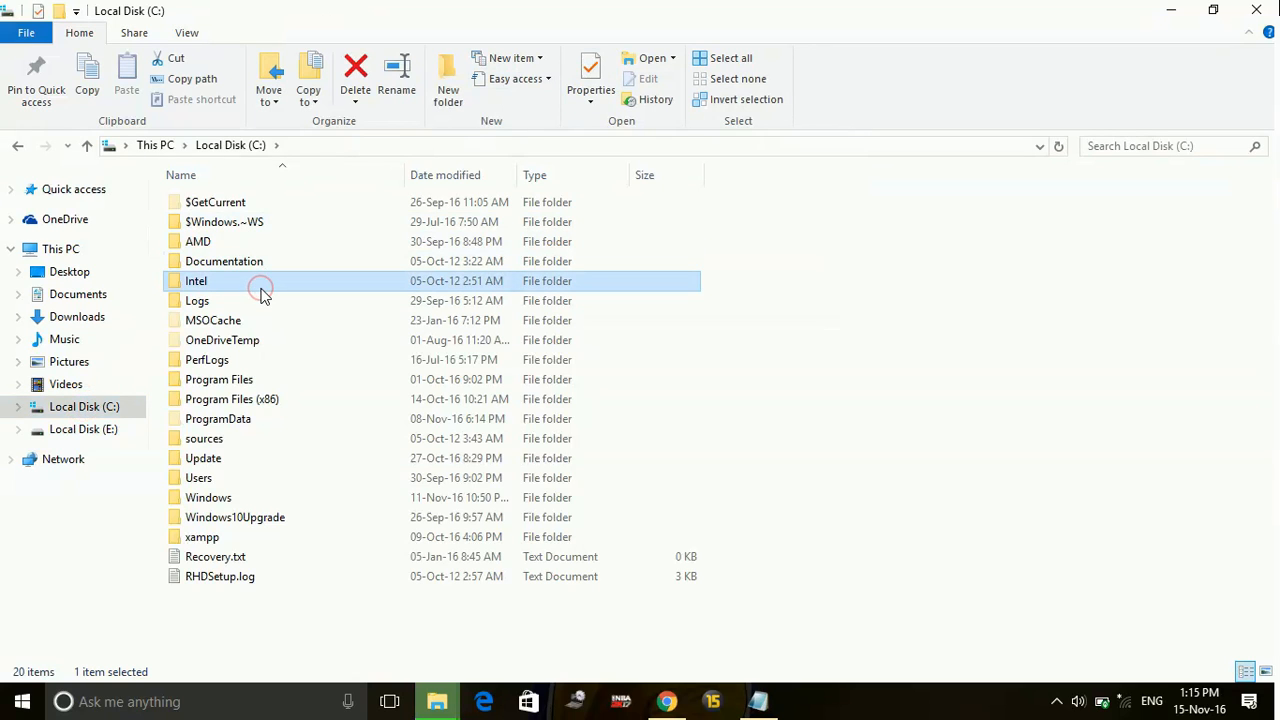
{"action": "double_click", "coordinate": [208, 497]}
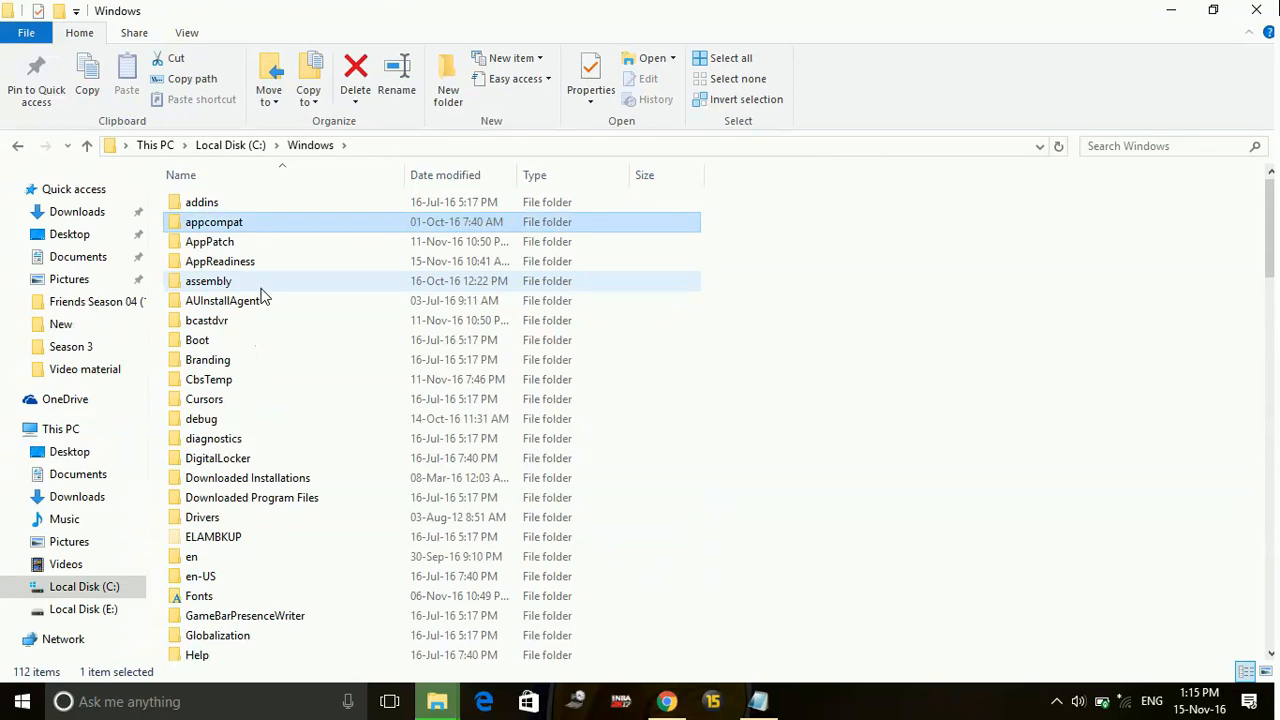
{"action": "scroll", "scroll_direction": "down", "scroll_amount": 3}
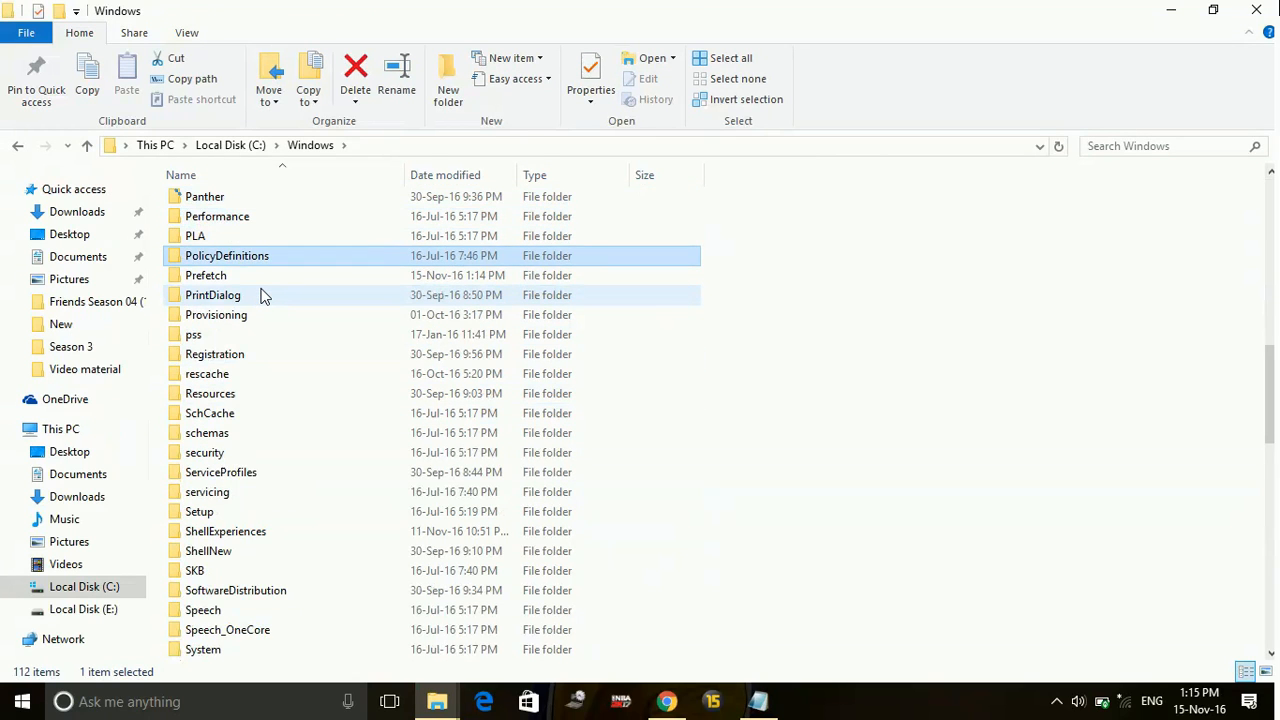
{"action": "double_click", "coordinate": [205, 275]}
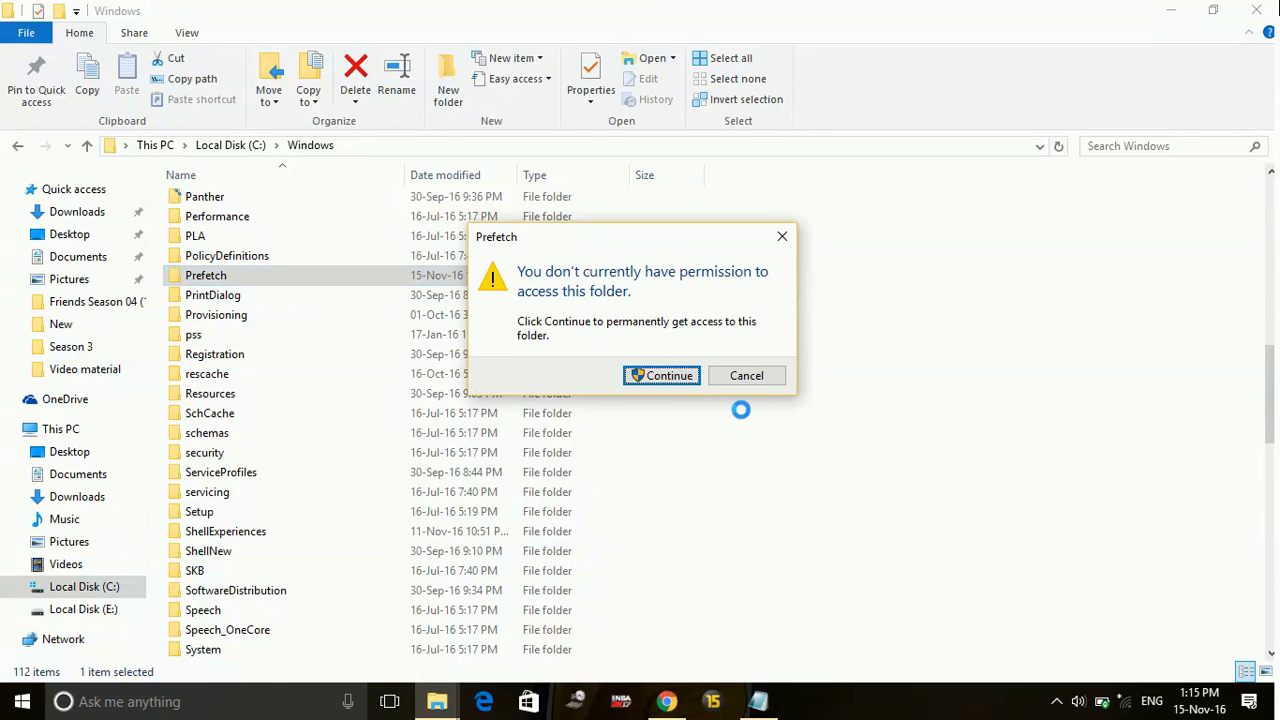
{"action": "left_click", "coordinate": [662, 375]}
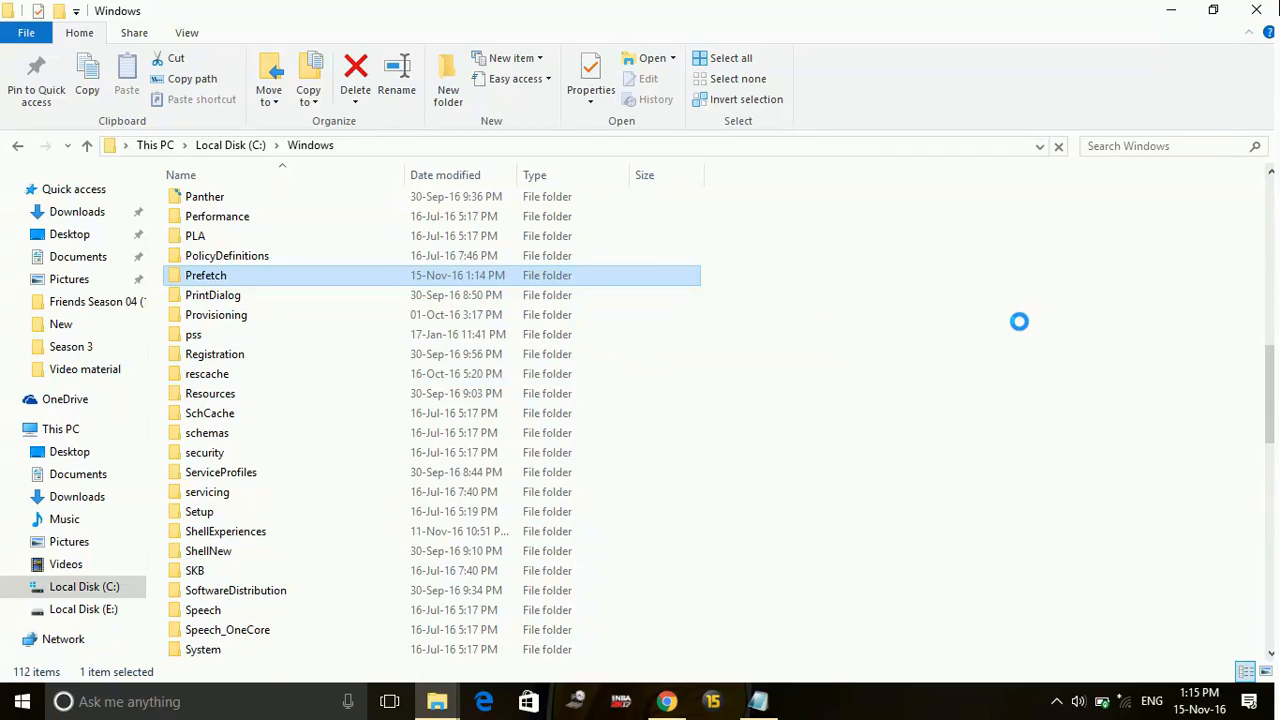
{"action": "double_click", "coordinate": [205, 275]}
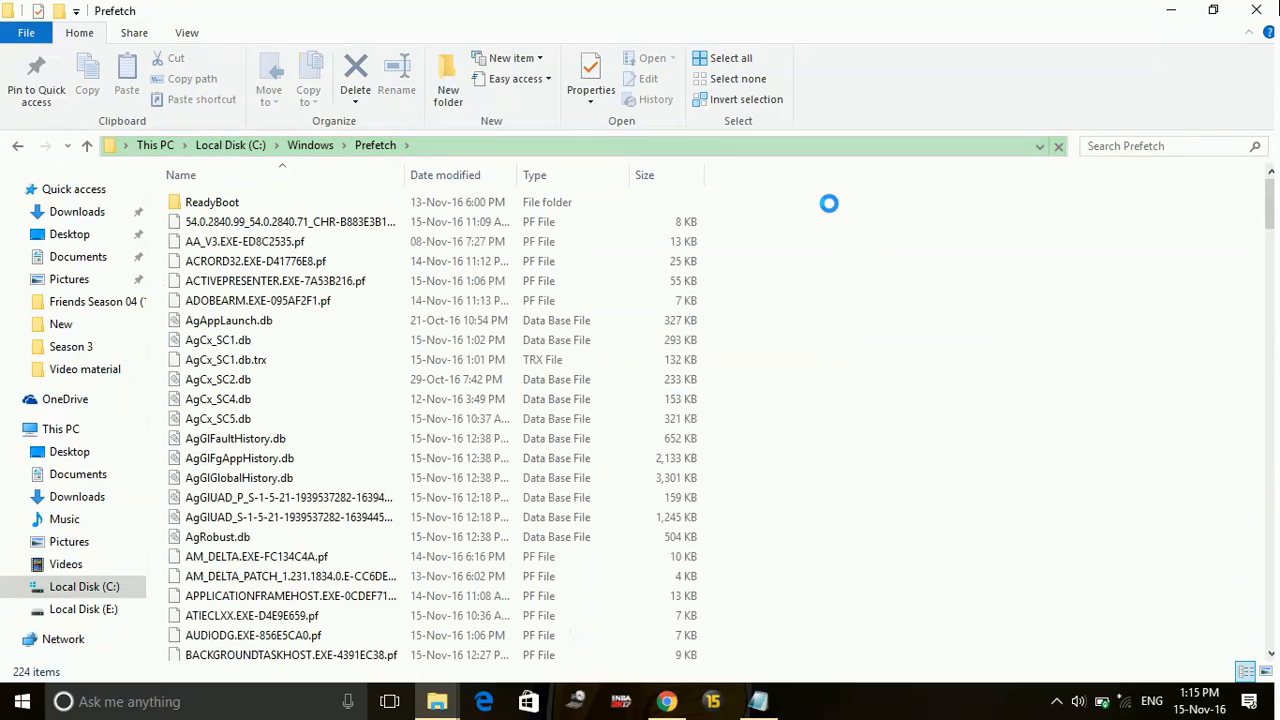
- Permanently delete all 224 Prefetch items, dismissing the in-use file warning
{"action": "left_click", "coordinate": [355, 75]}
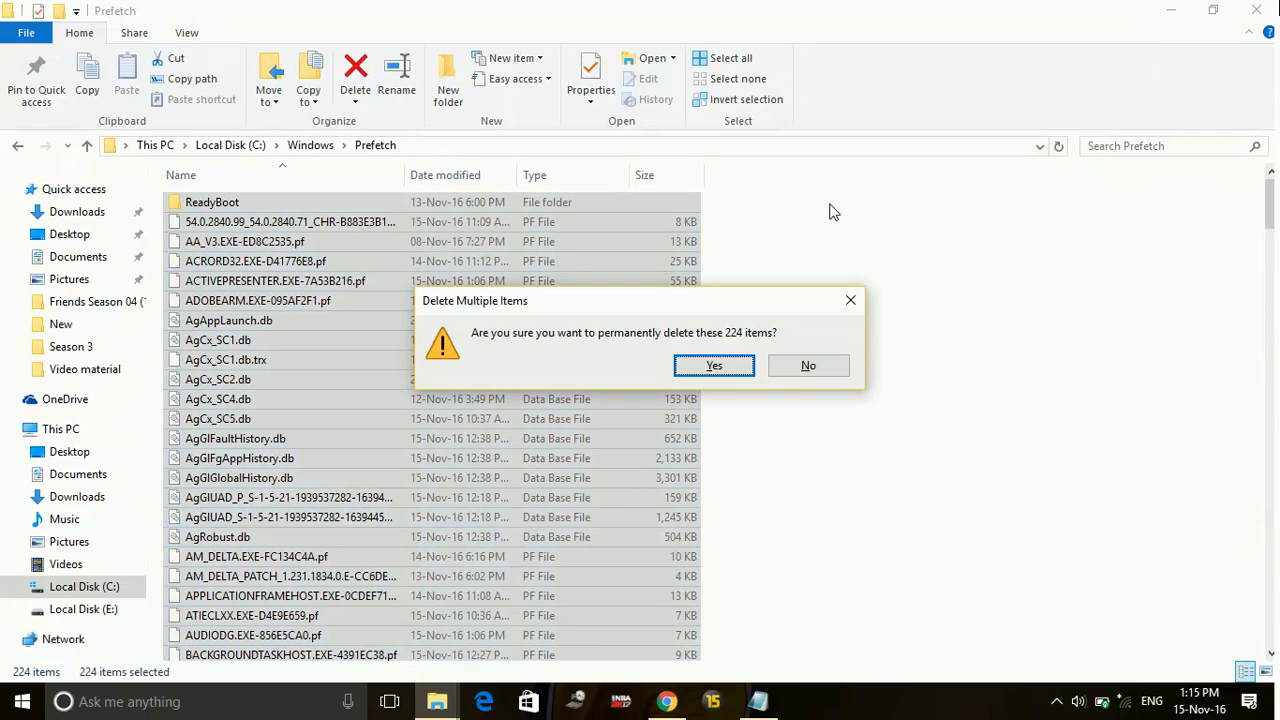
{"action": "left_click", "coordinate": [713, 365]}
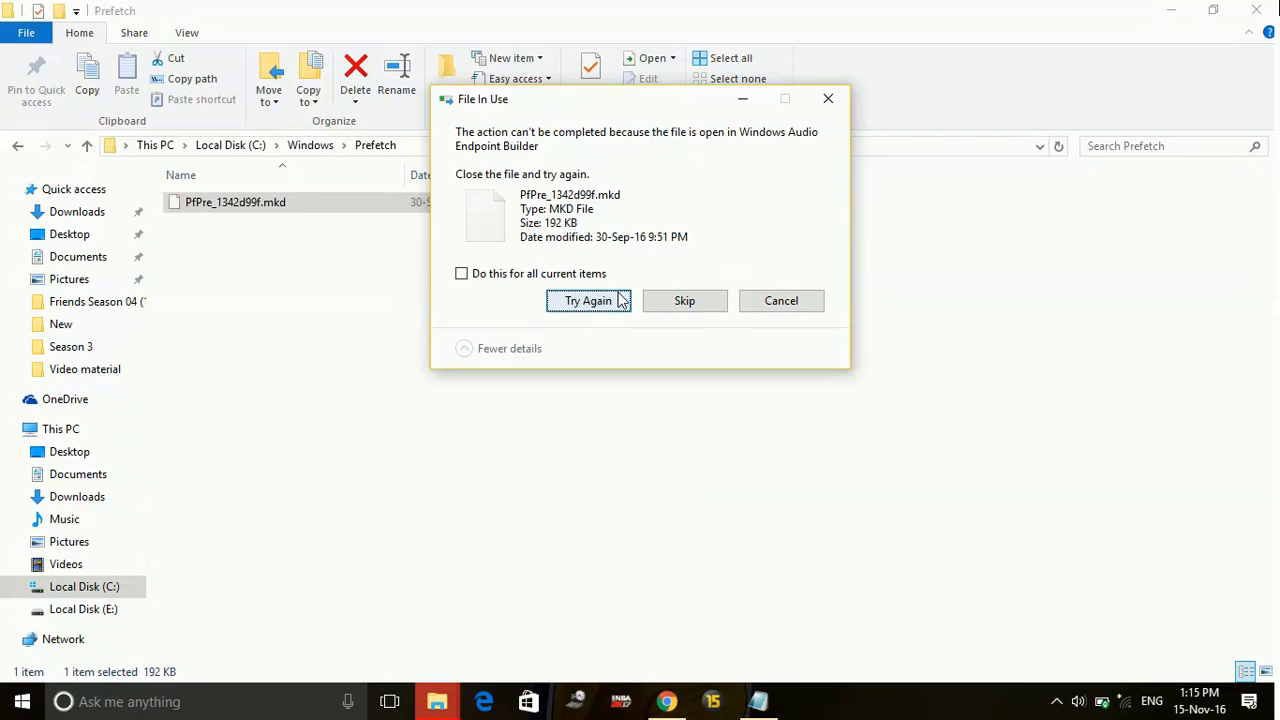
{"action": "left_click", "coordinate": [587, 300]}
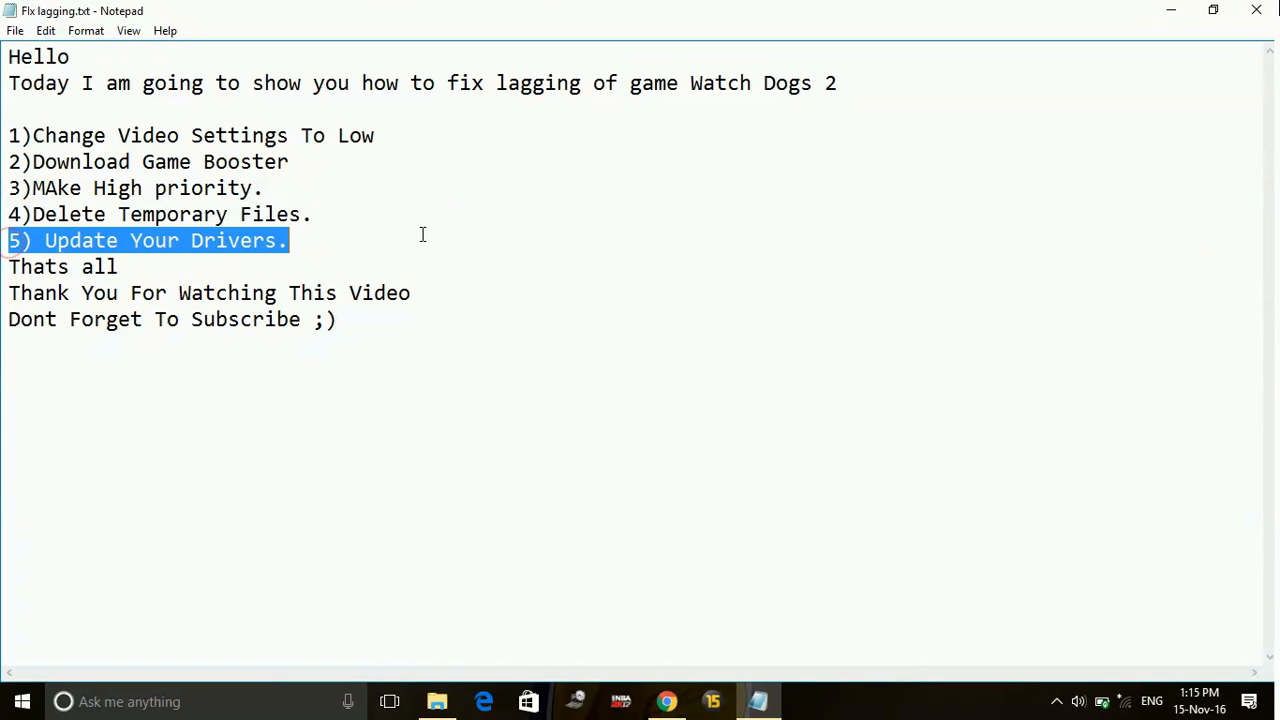
{"action": "left_click", "coordinate": [421, 240]}
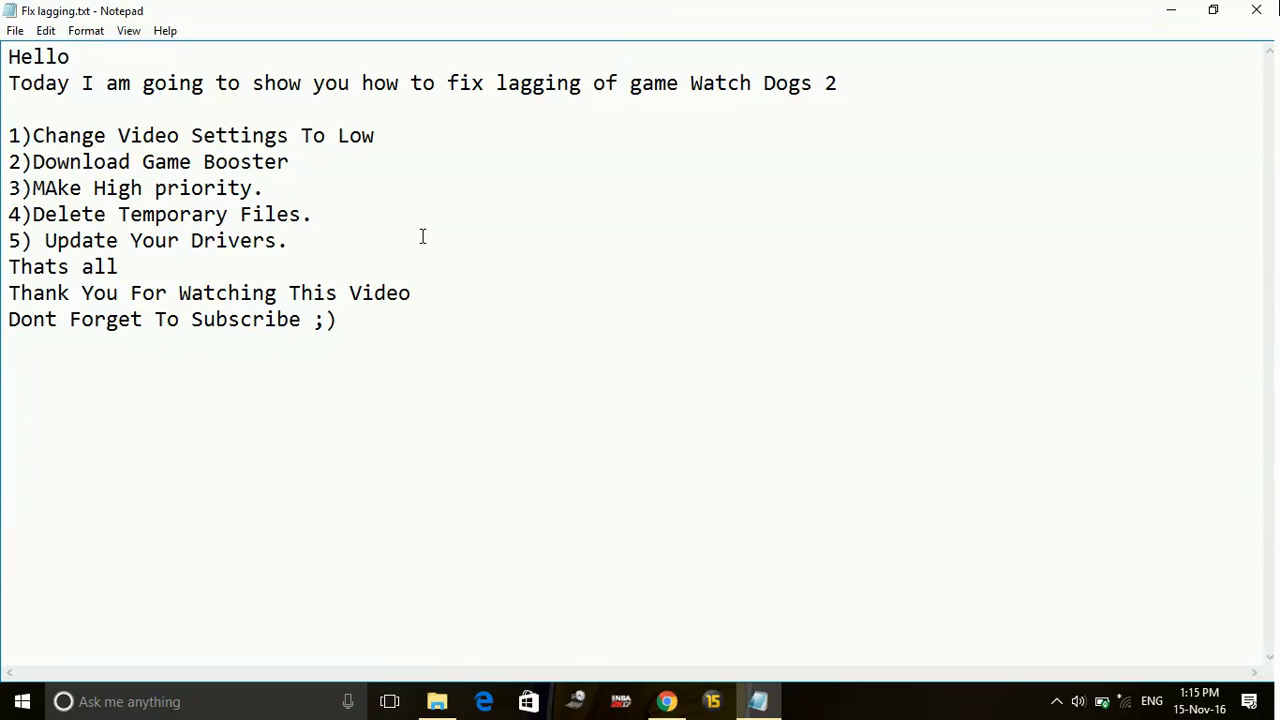
{"action": "left_click", "coordinate": [289, 240]}
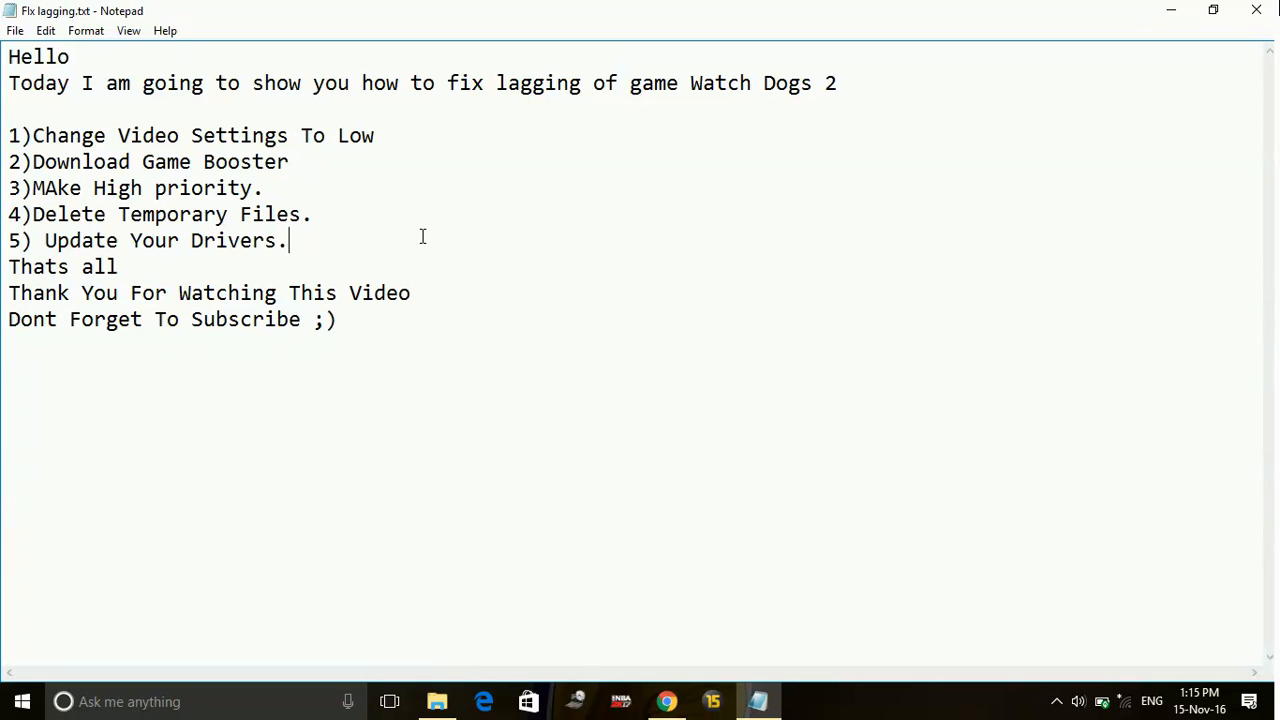